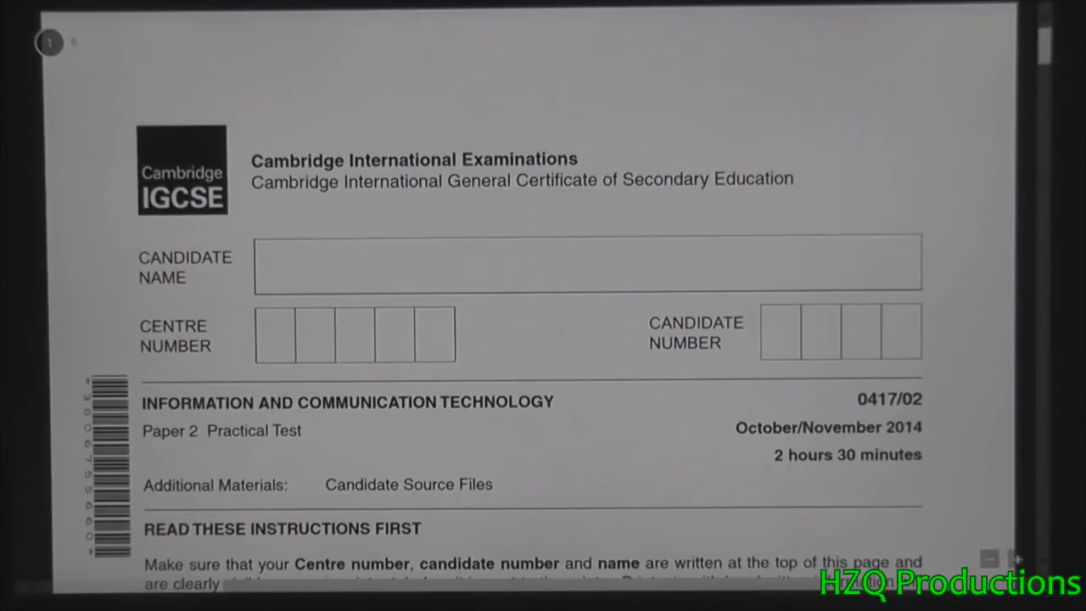
Scroll the IGCSE ICT exam paper before returning to the N14INPUT table
scroll(down, 3)
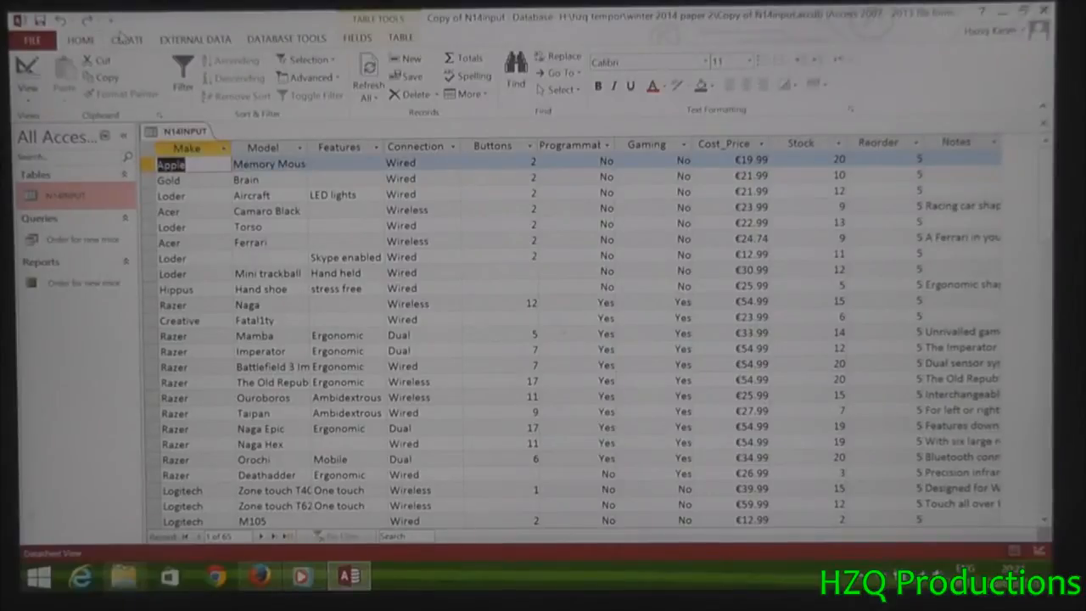
Build a detail query named Query 34 with all N14INPUT fields, opening it in design view
click(126, 39)
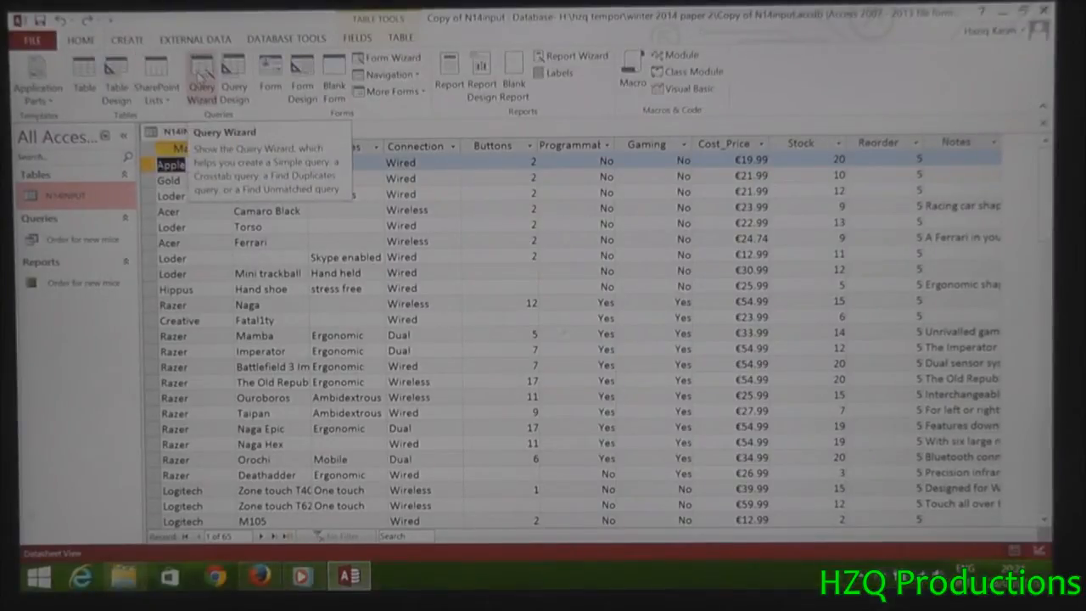
click(201, 77)
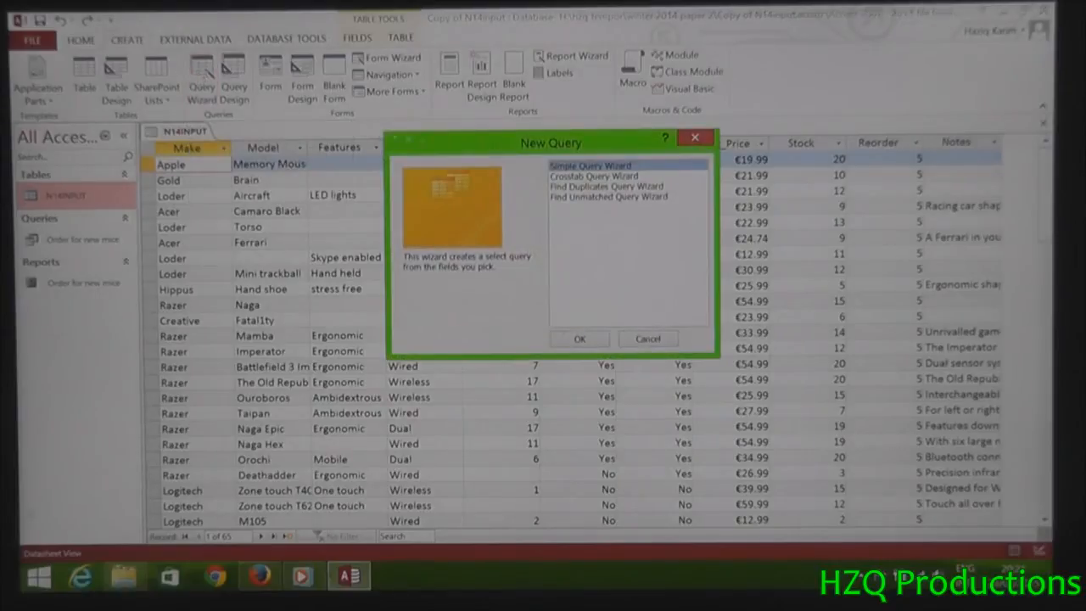
click(580, 339)
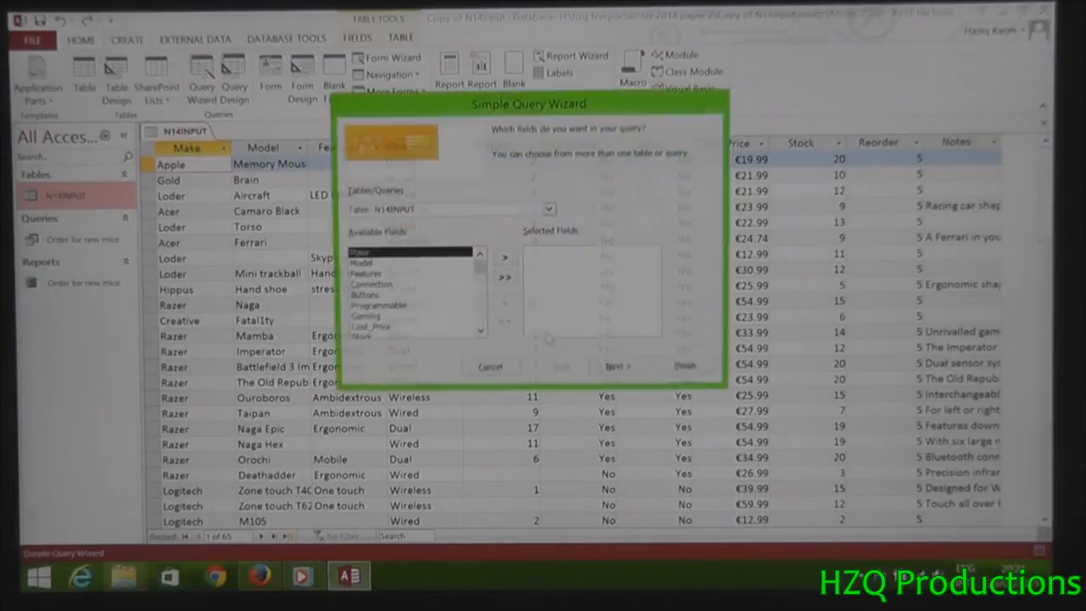
click(618, 366)
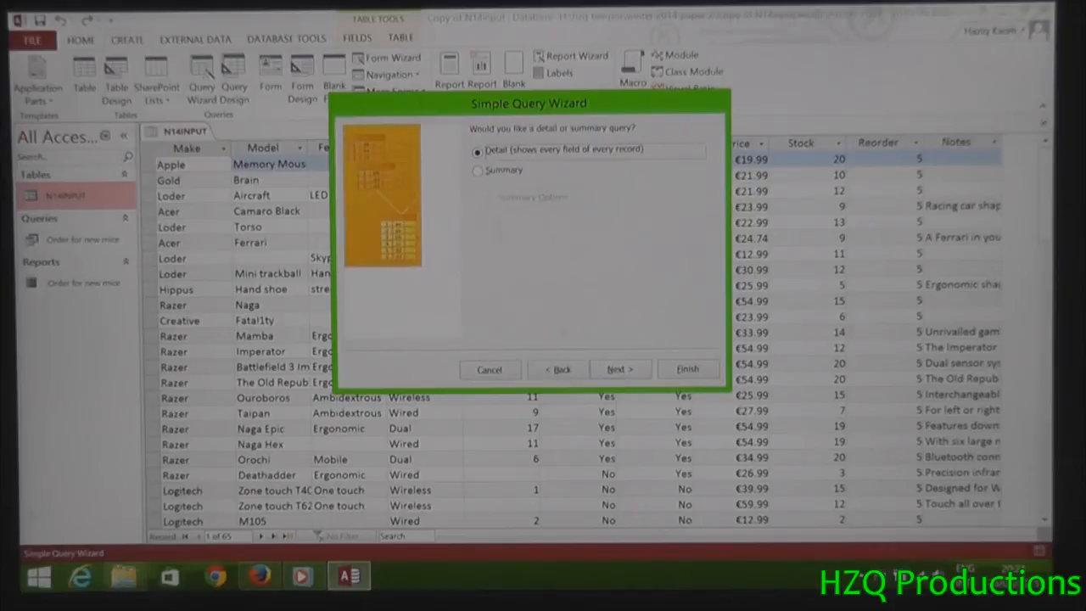
click(619, 369)
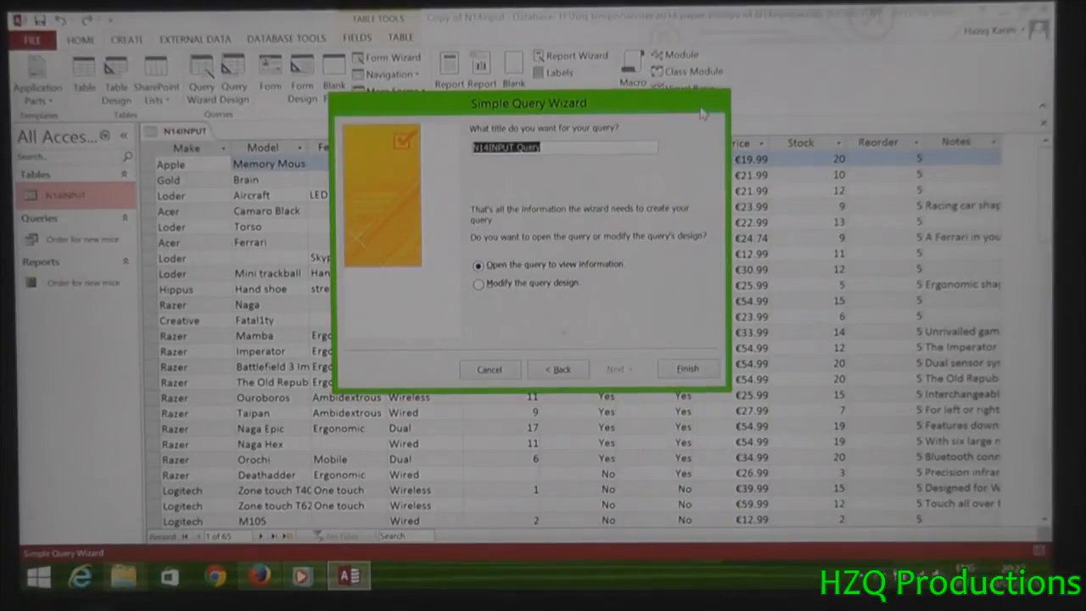
text(Query 34)
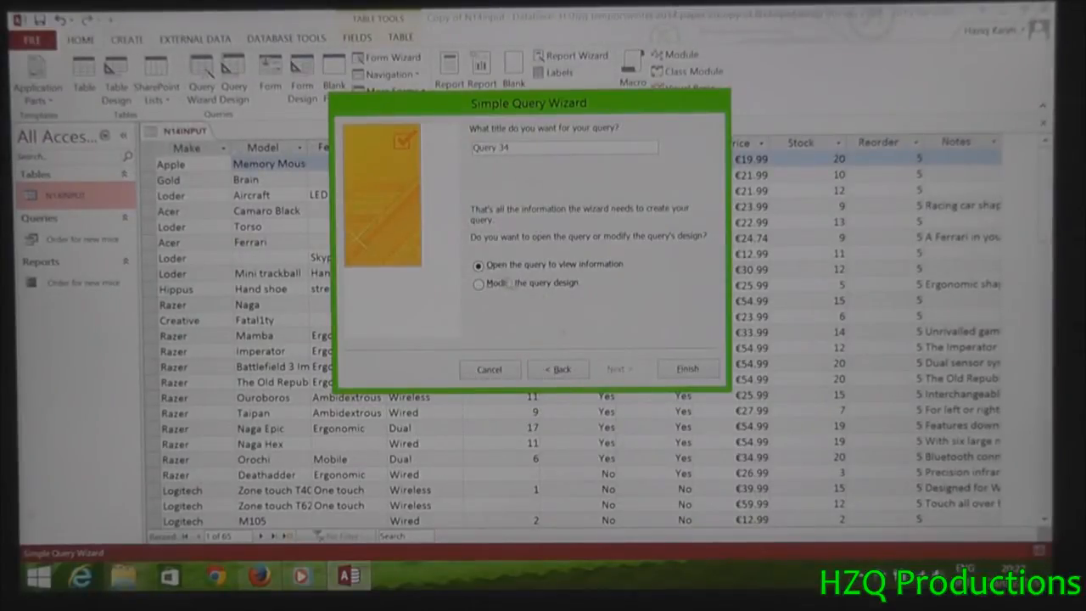
click(687, 368)
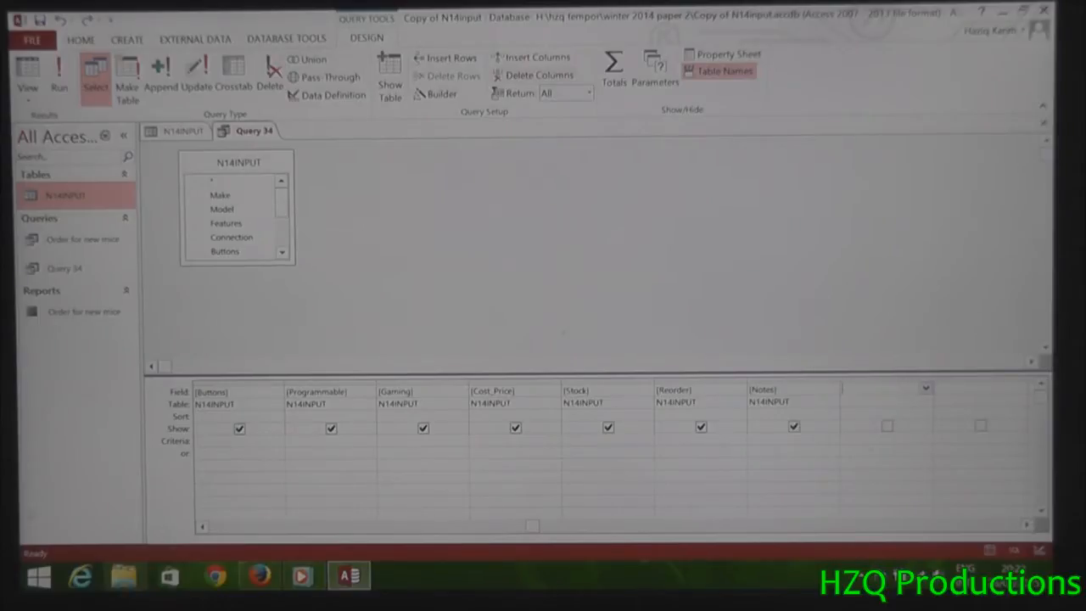
Enter Retail_Price:[Cost_Price]+(0.2*[Cost_Price]) in the Expression Builder for a new field
click(441, 95)
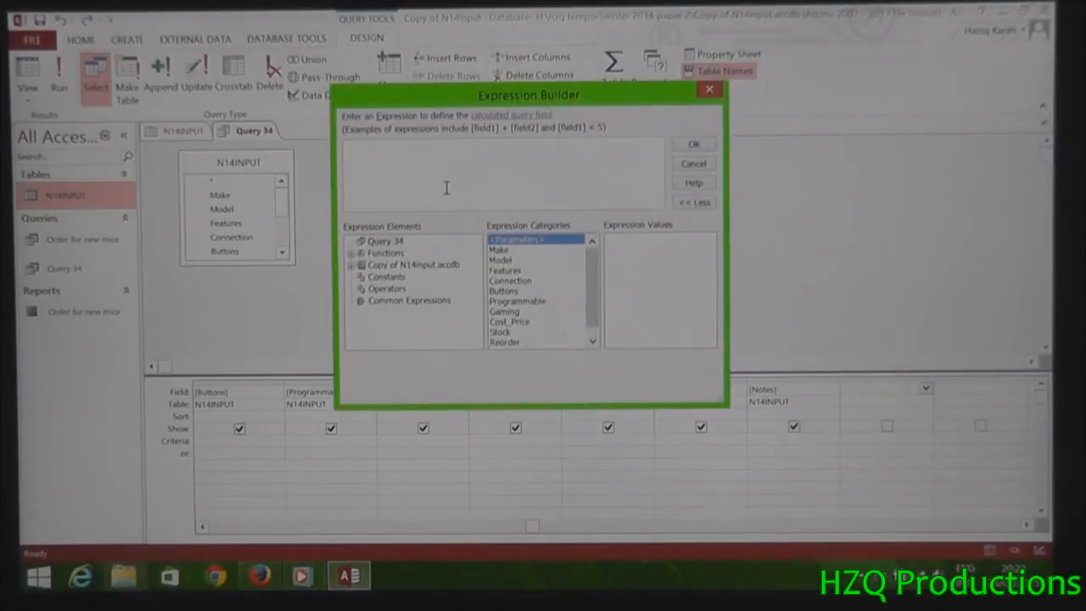
text(Retal)
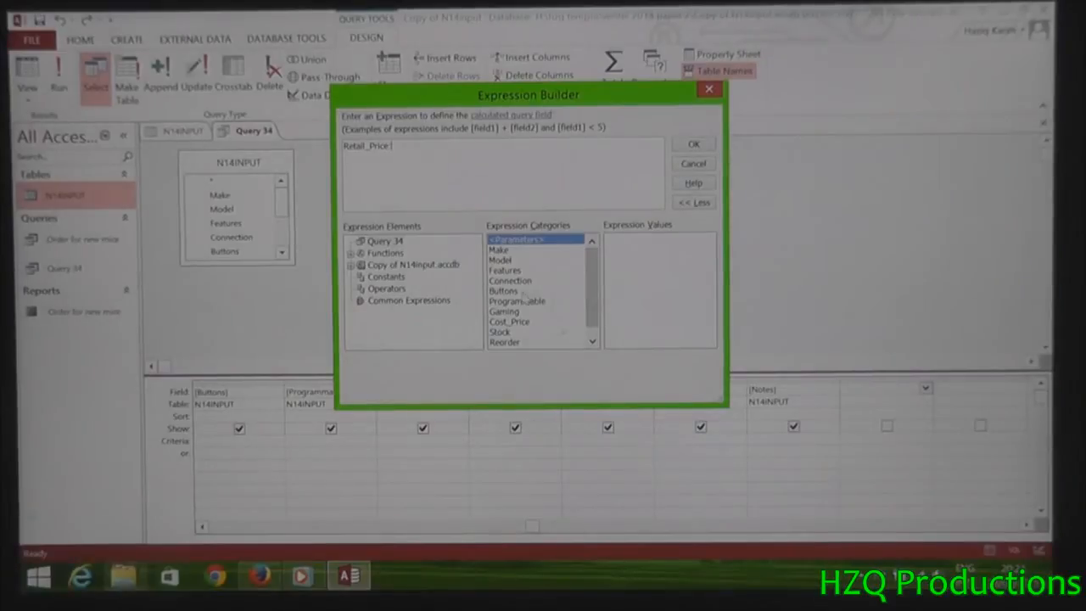
click(509, 321)
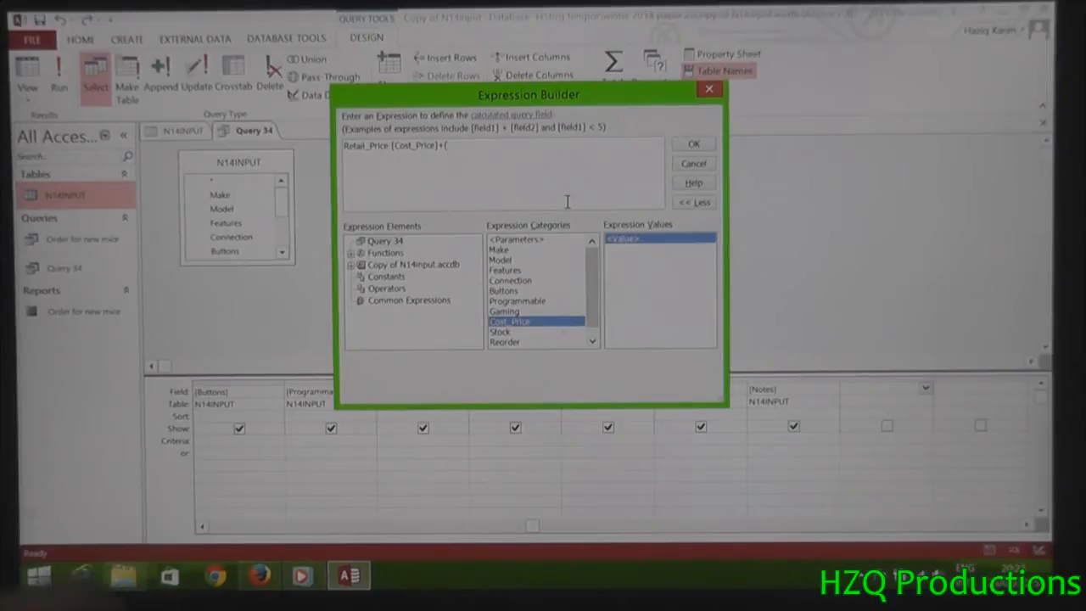
text(0.2)
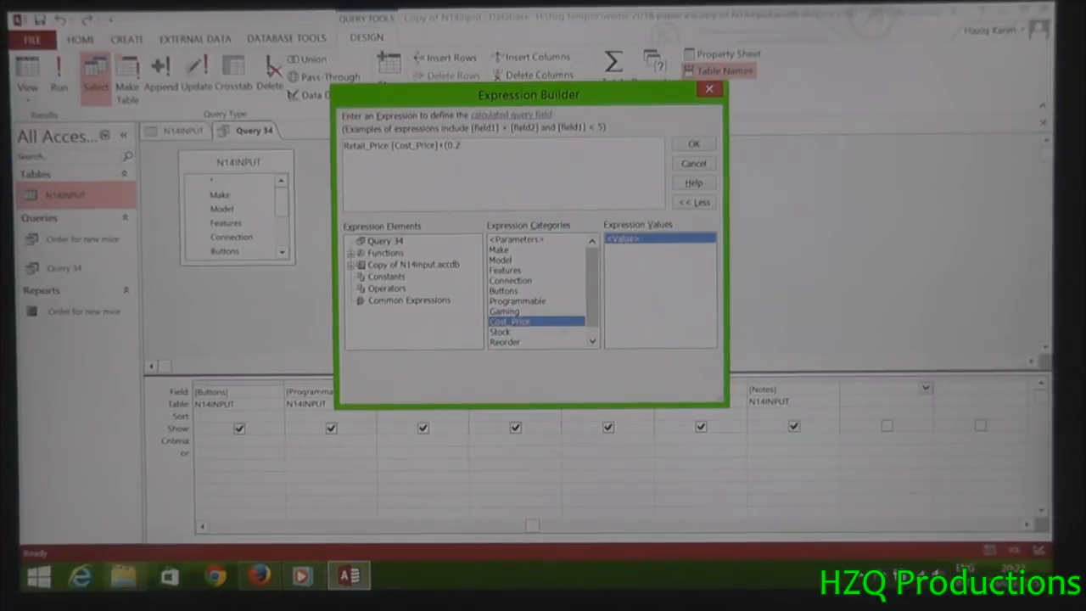
text(*)
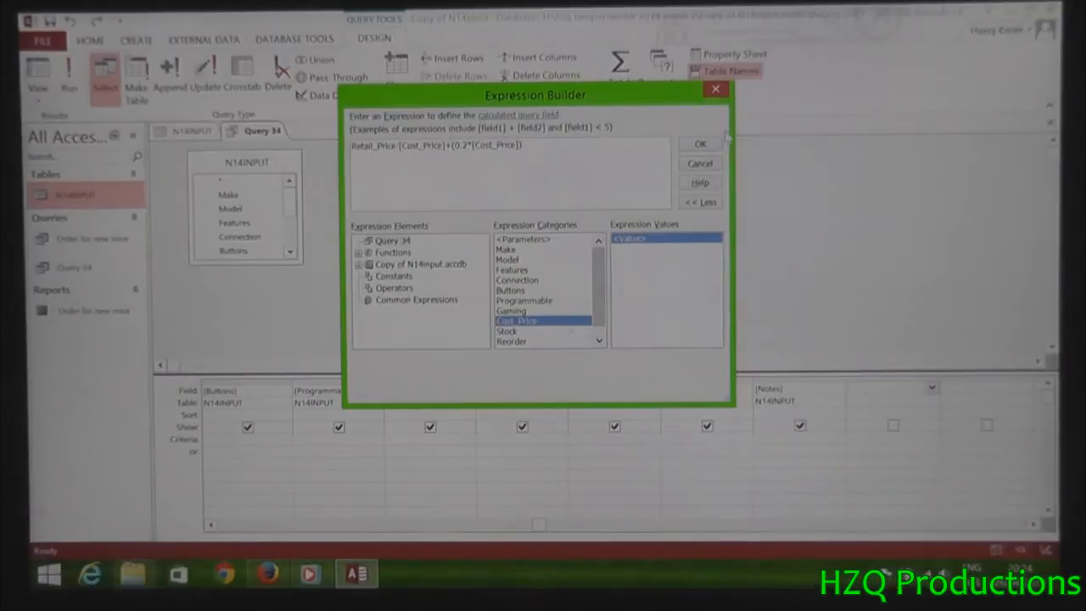
click(699, 142)
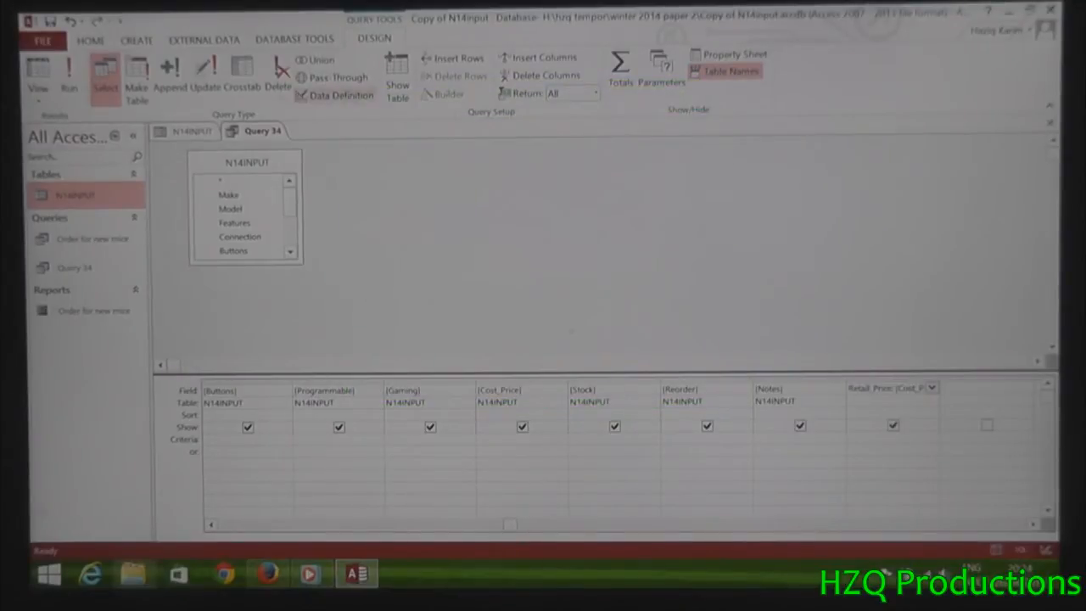
click(37, 72)
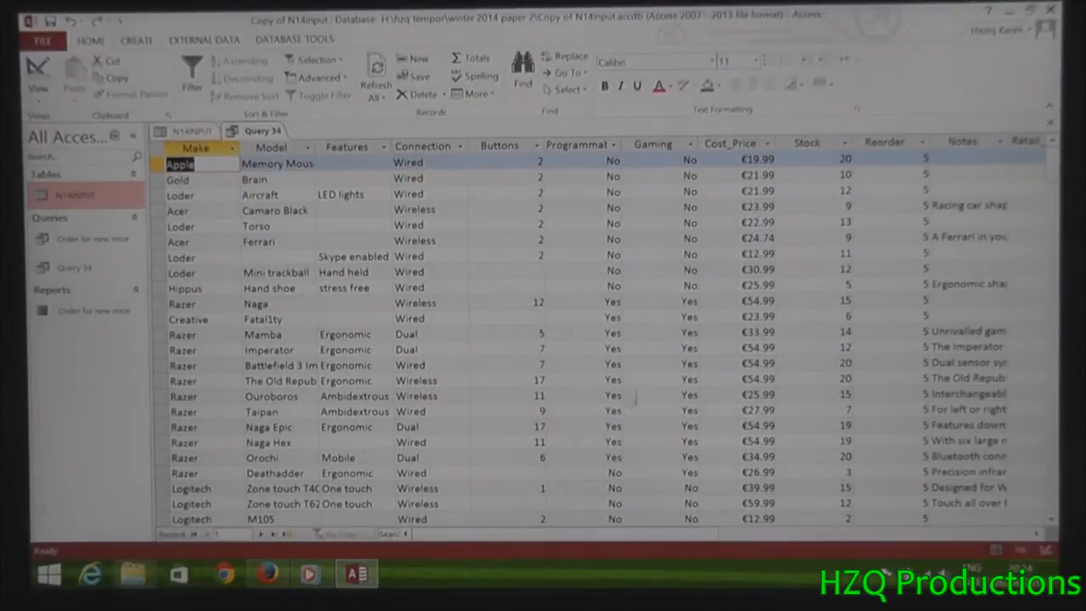
scroll(right, 3)
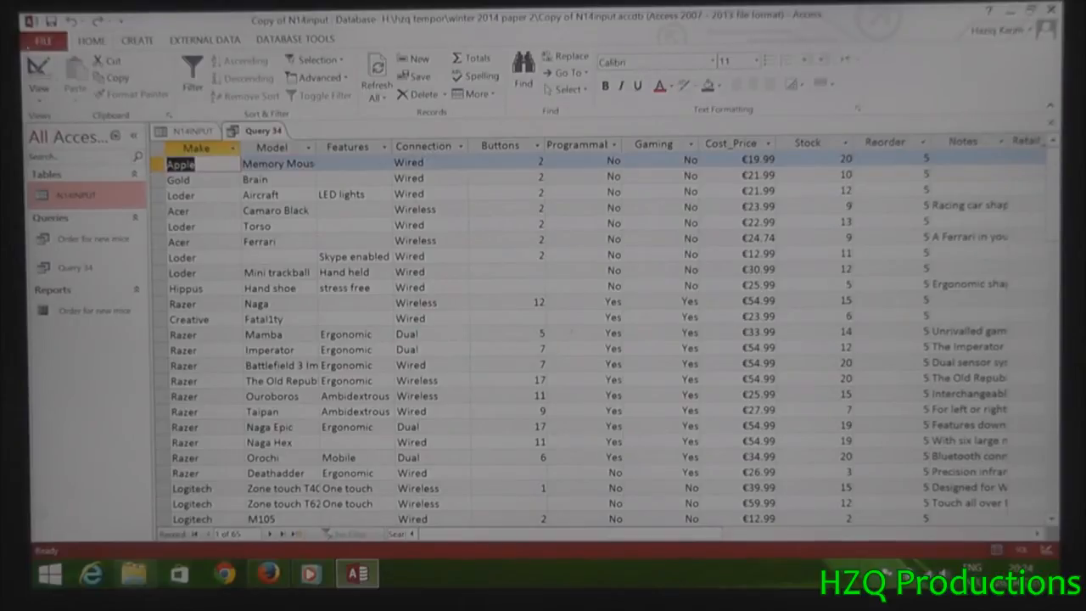
click(38, 72)
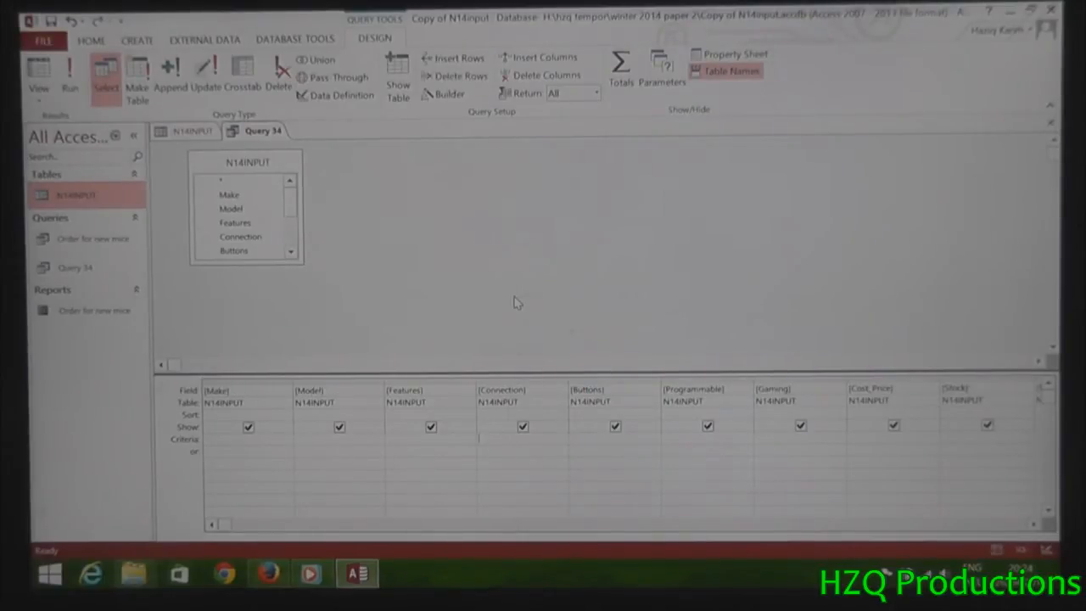
Filter Connection to "Wireless" Or "Dual" and test-run the query
text(Wired)
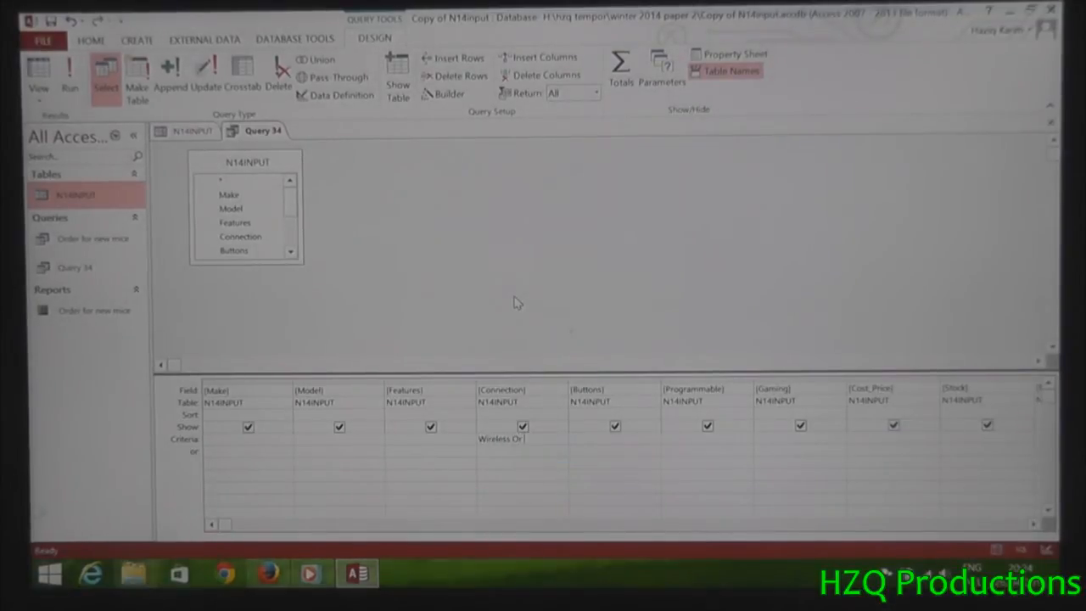
text(Dual)
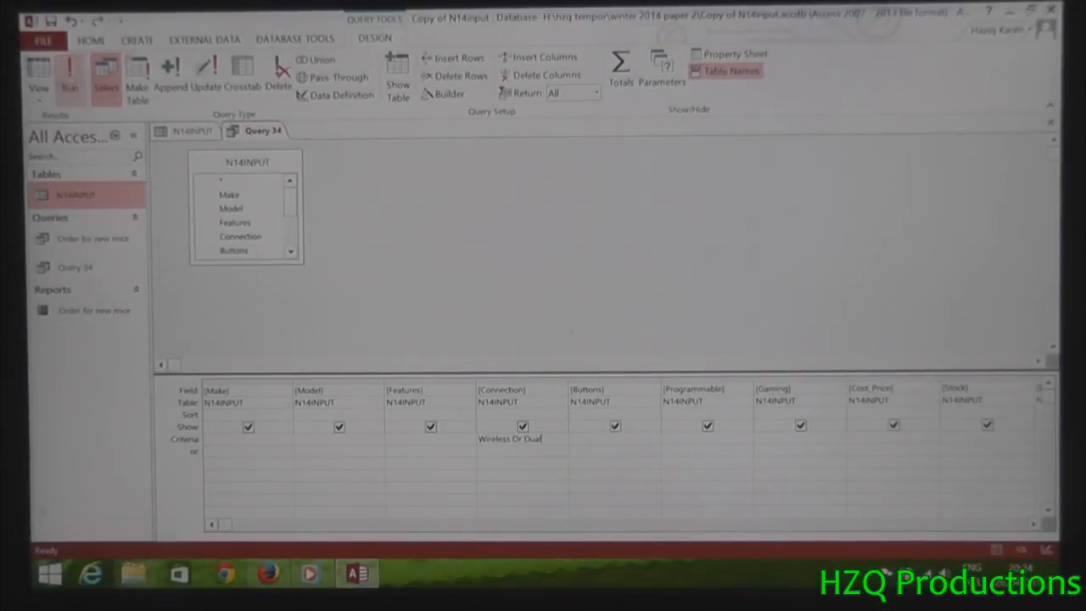
click(69, 76)
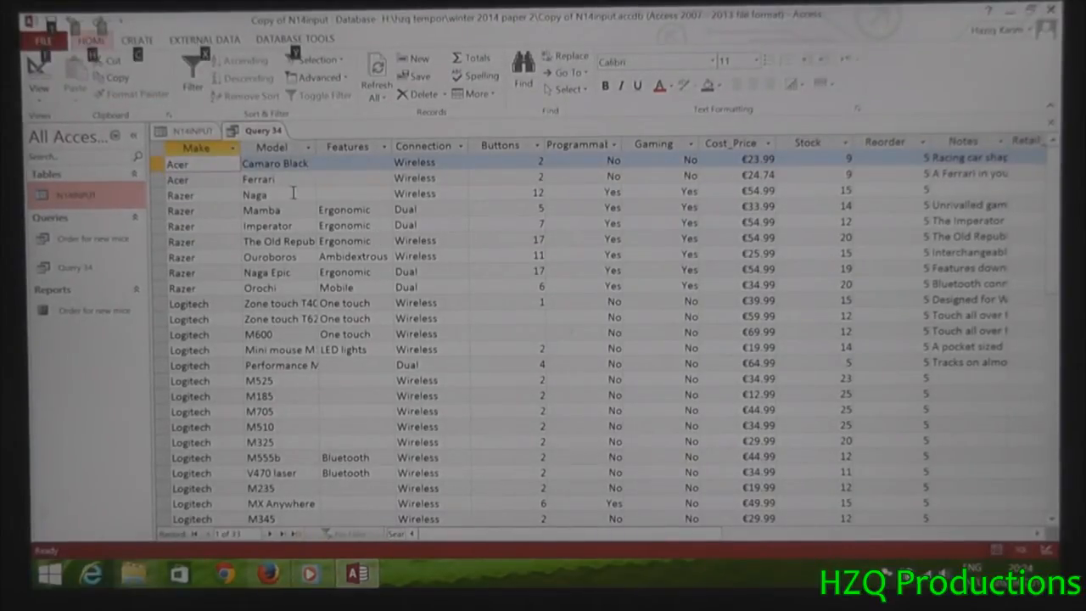
click(178, 163)
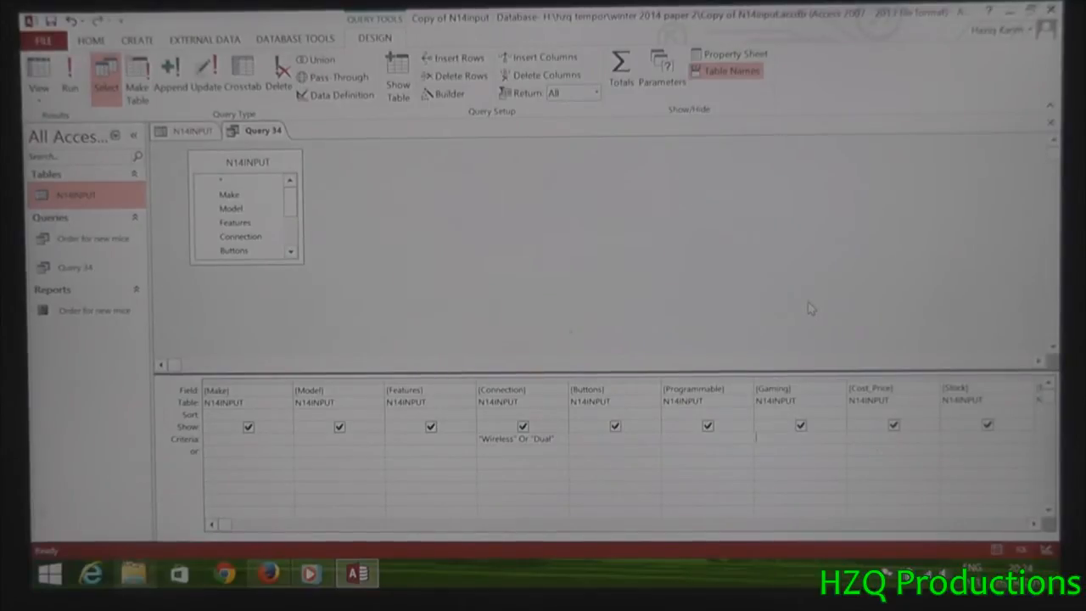
Require Gaming = Yes and sort Retail_Price descending, then run the query
text(Yes)
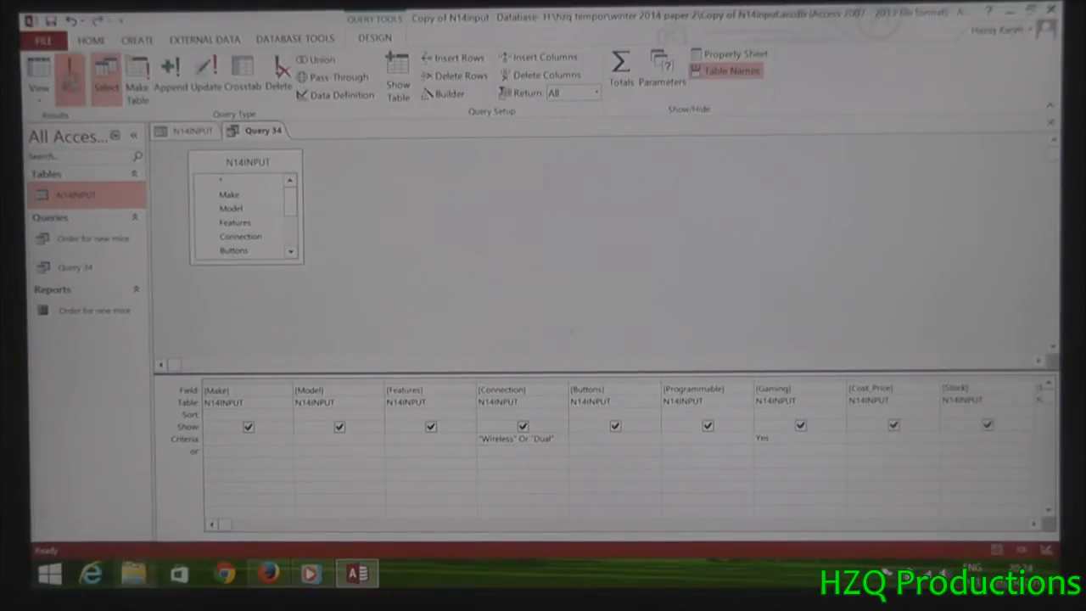
click(38, 76)
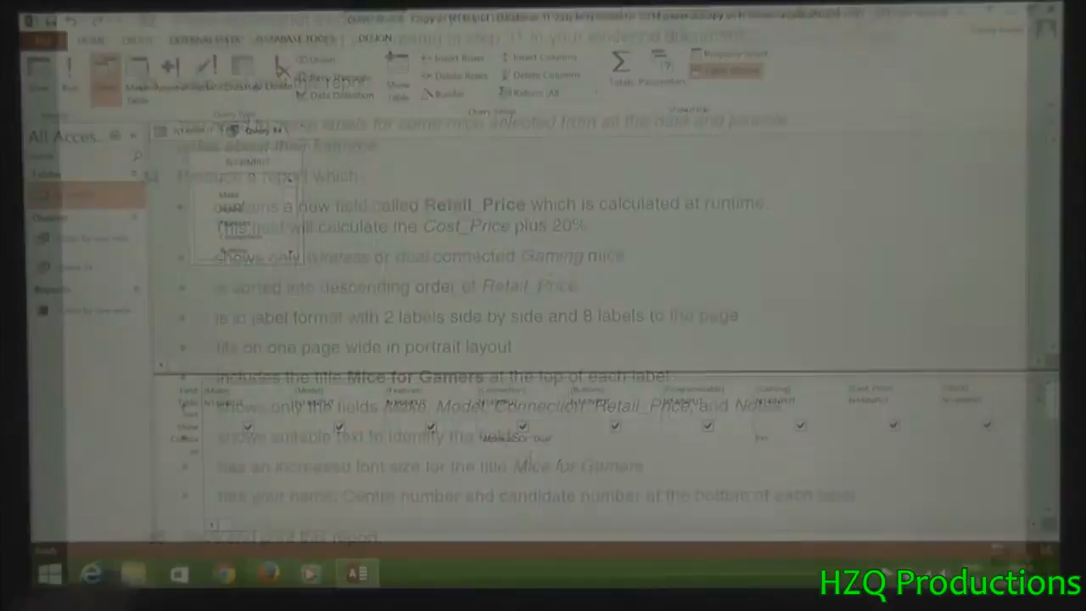
click(468, 414)
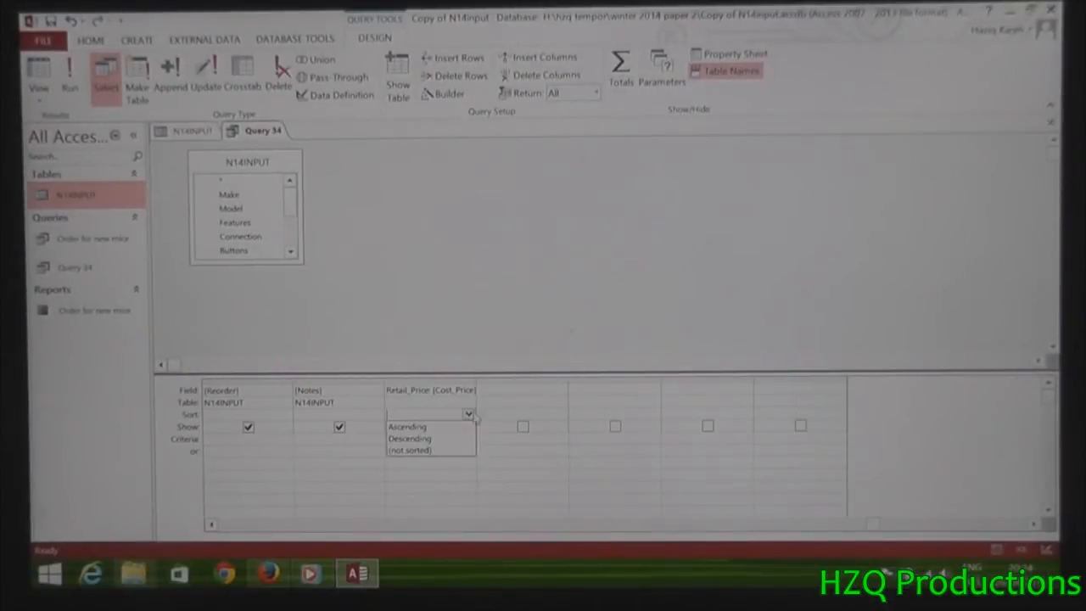
click(409, 438)
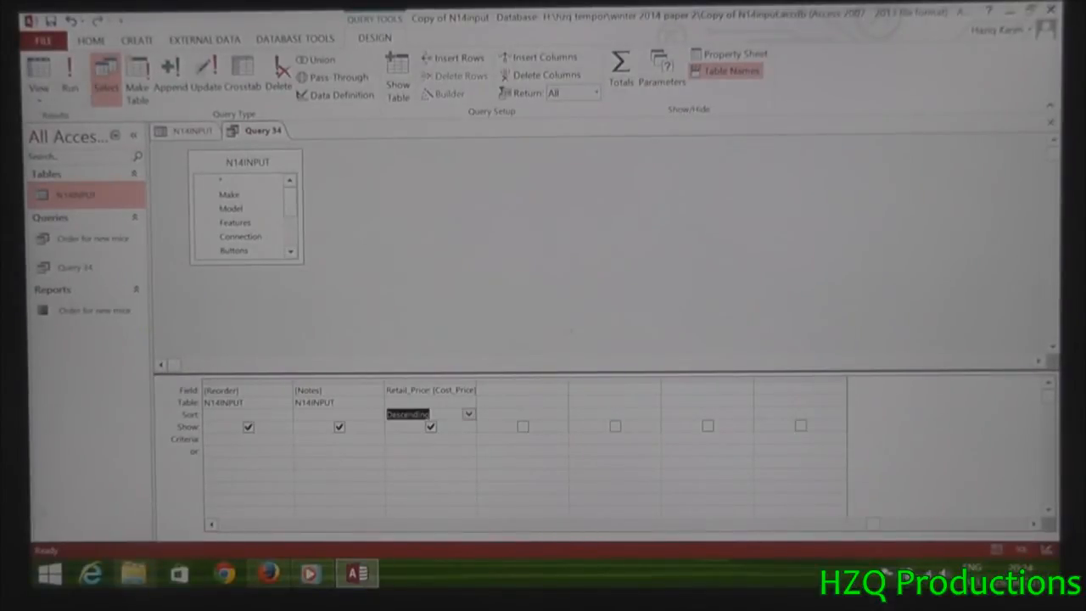
click(70, 74)
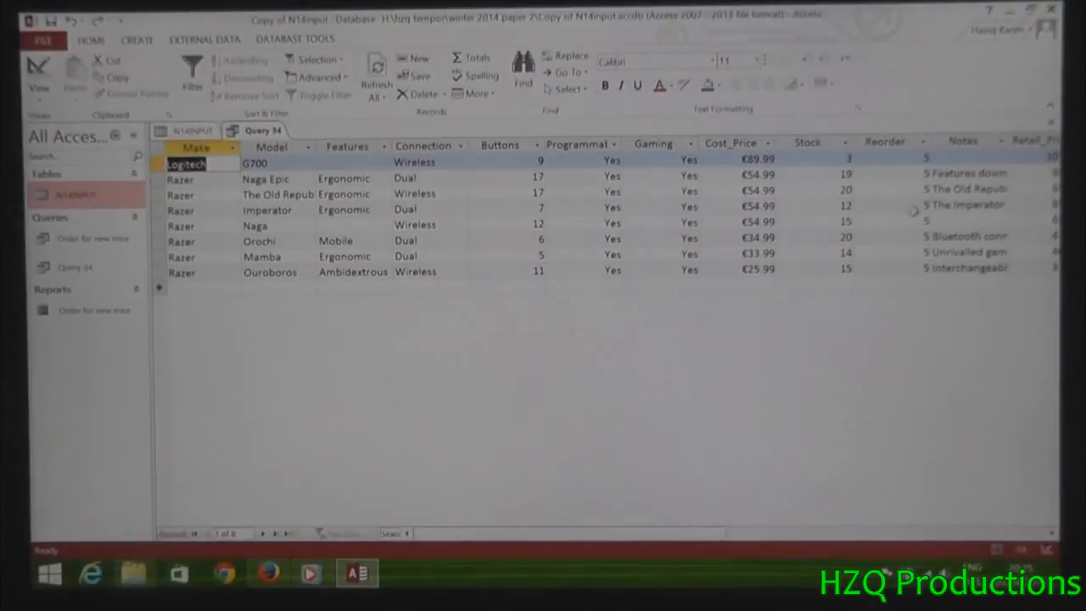
scroll(right, 3)
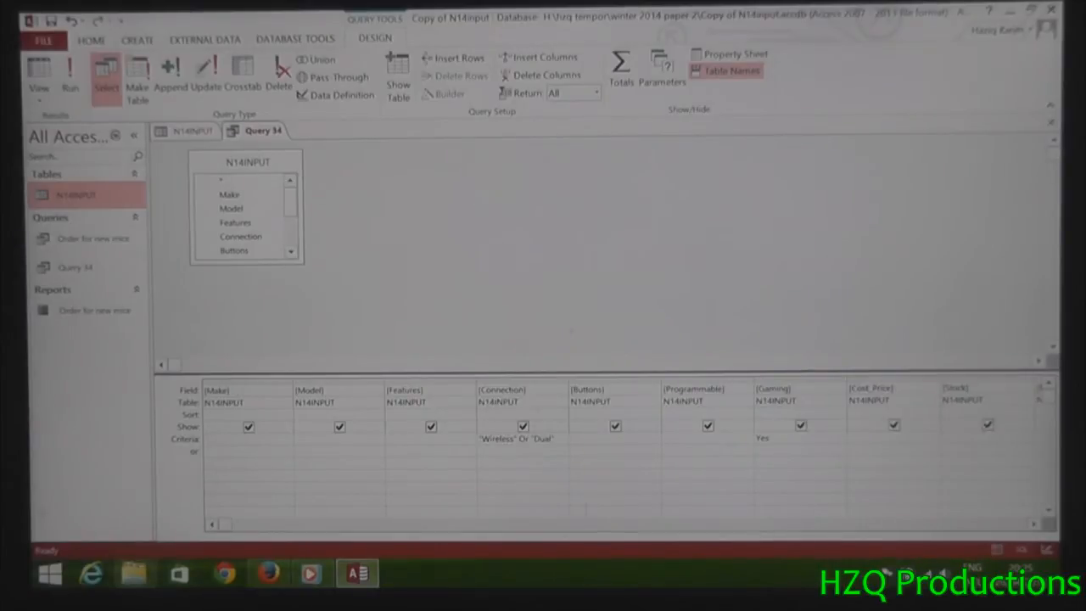
Show only Make, Model, Connection, Retail_Price and Notes, then run Query 34
click(431, 426)
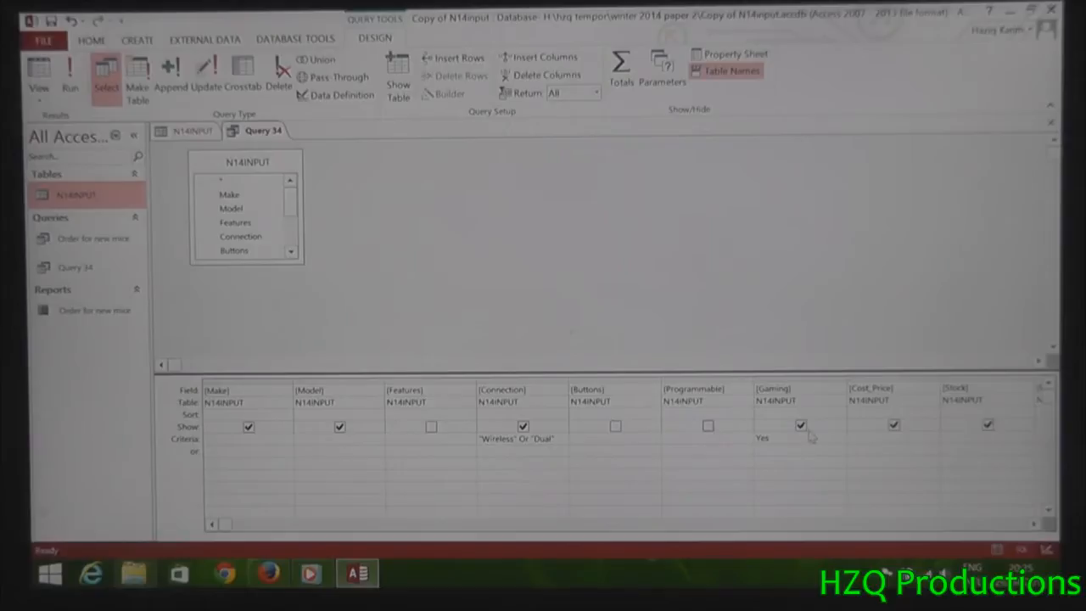
click(800, 427)
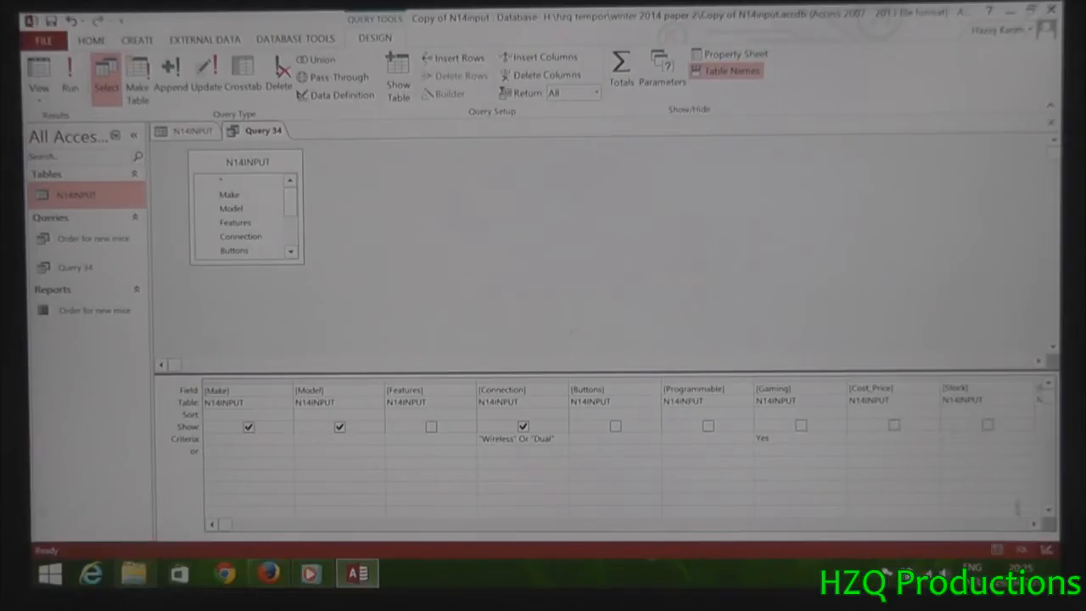
scroll(right, 3)
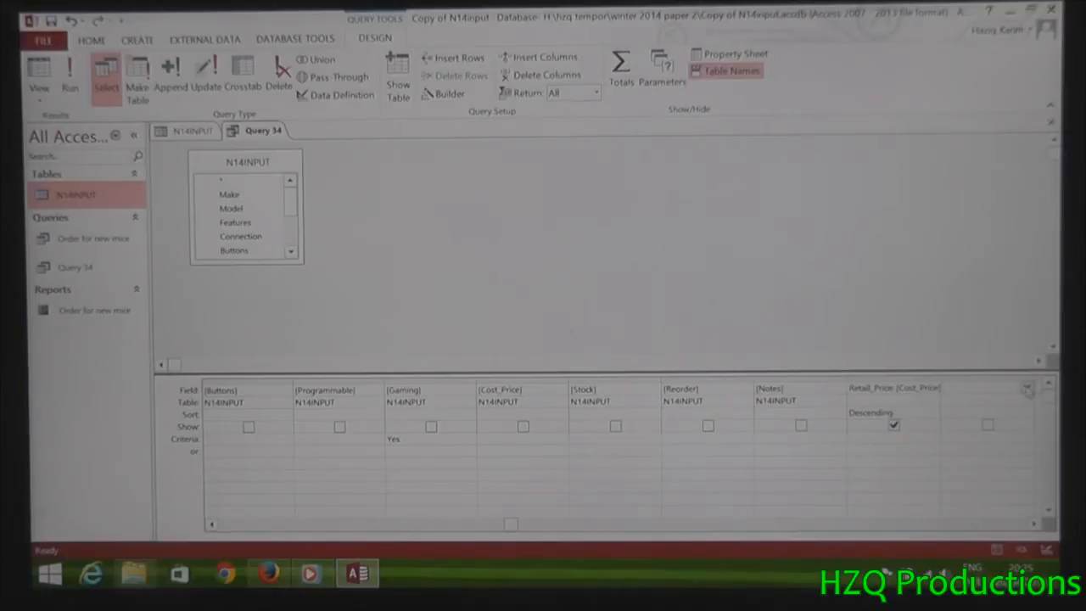
click(987, 388)
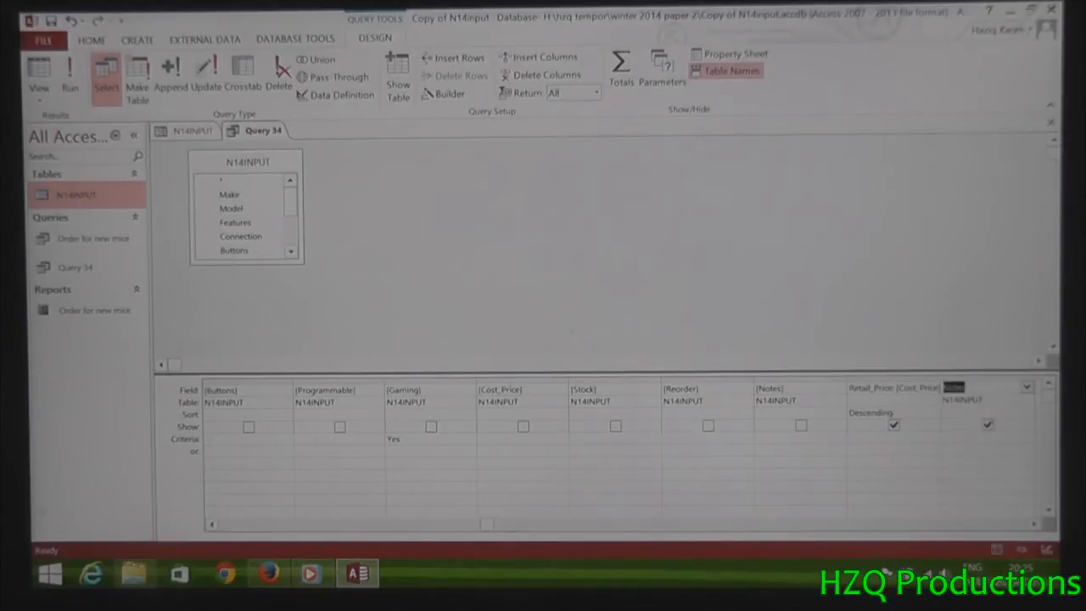
click(70, 74)
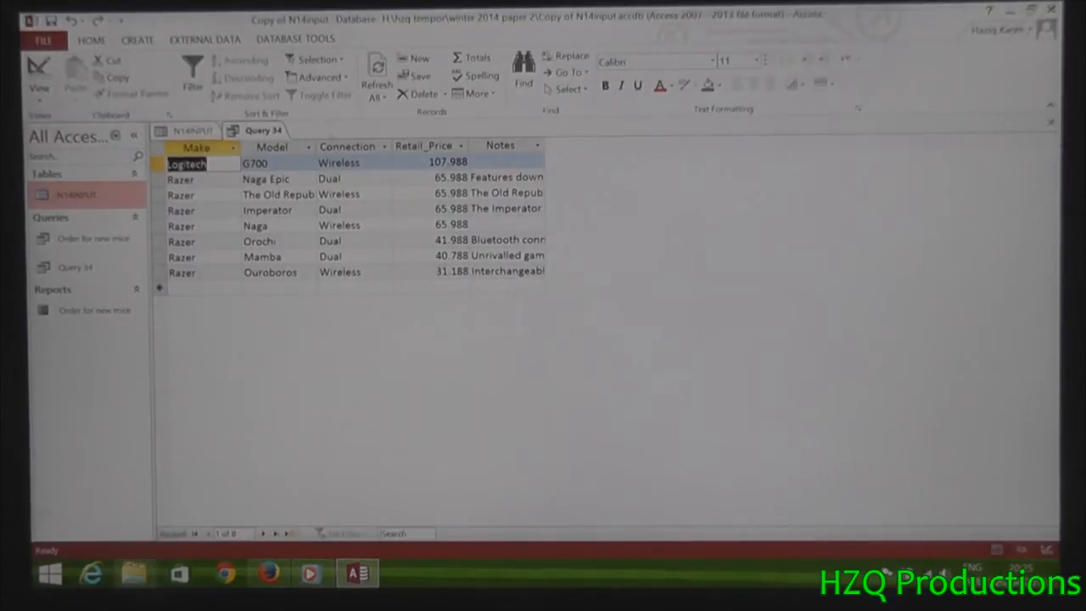
mouse_move(434, 467)
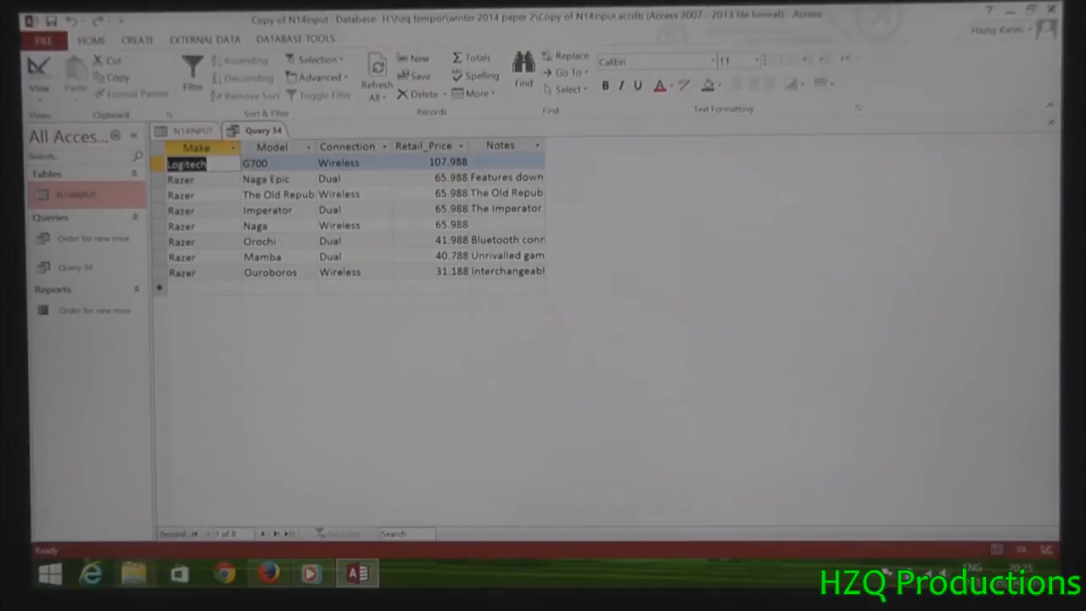
click(137, 39)
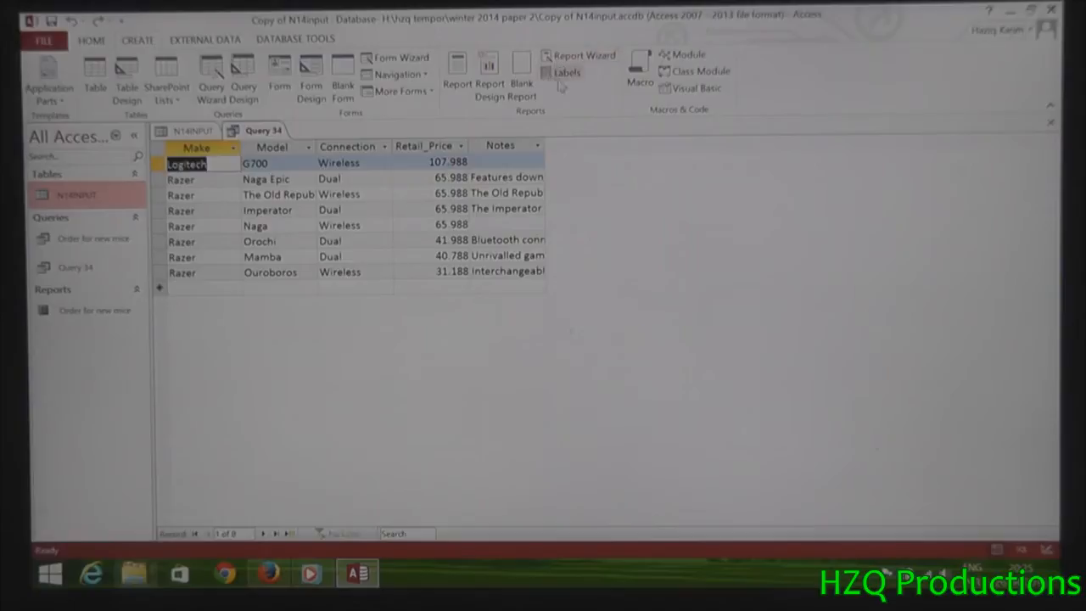
mouse_move(566, 72)
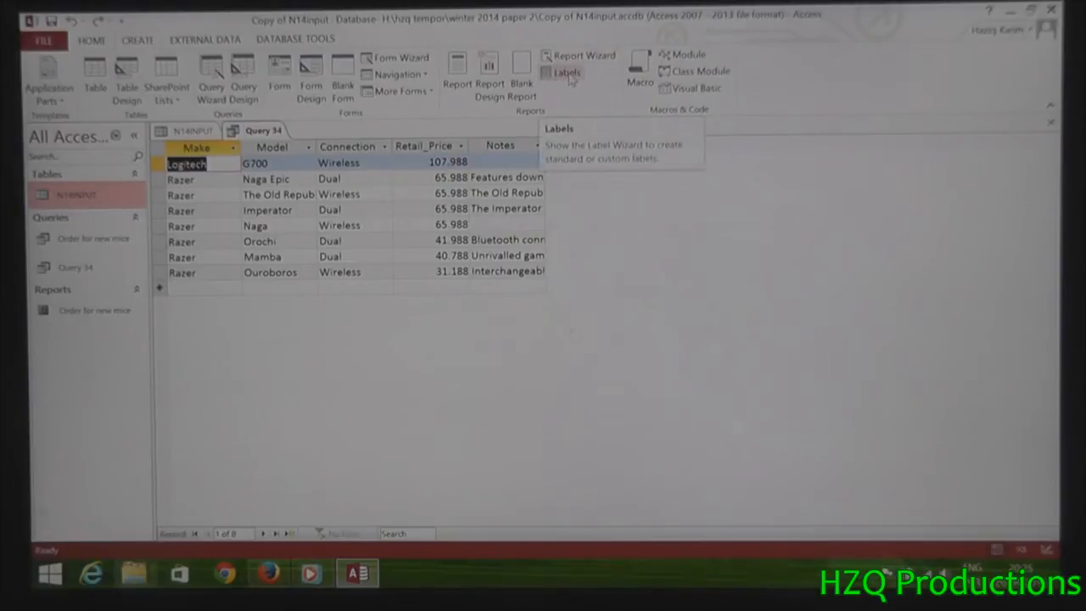
Save Query 34 and start a label report using Avery C2244 72 mm × 72 mm labels
click(566, 72)
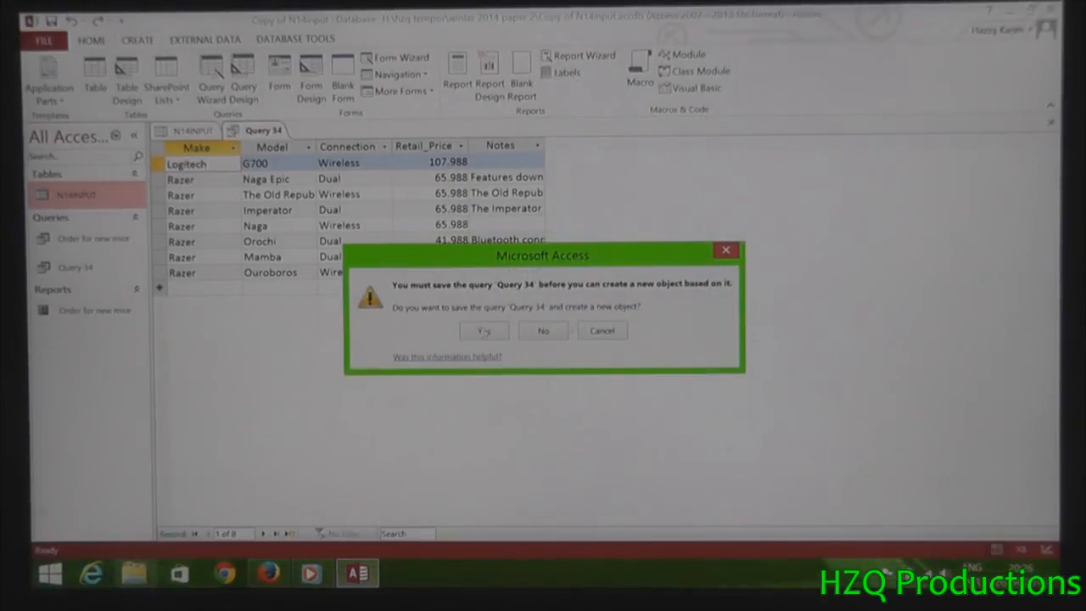
click(483, 330)
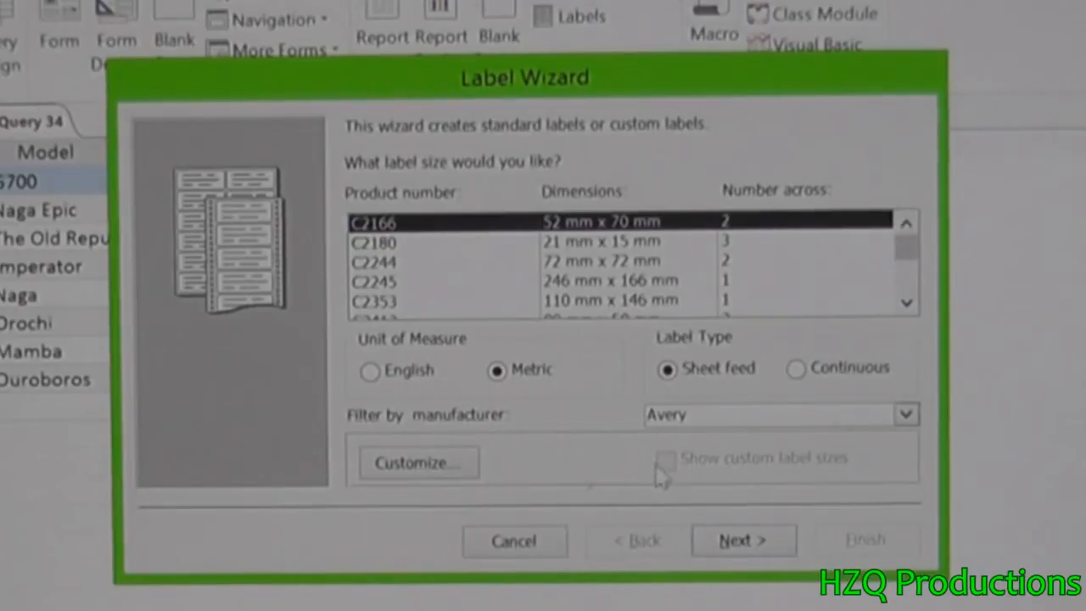
mouse_move(471, 228)
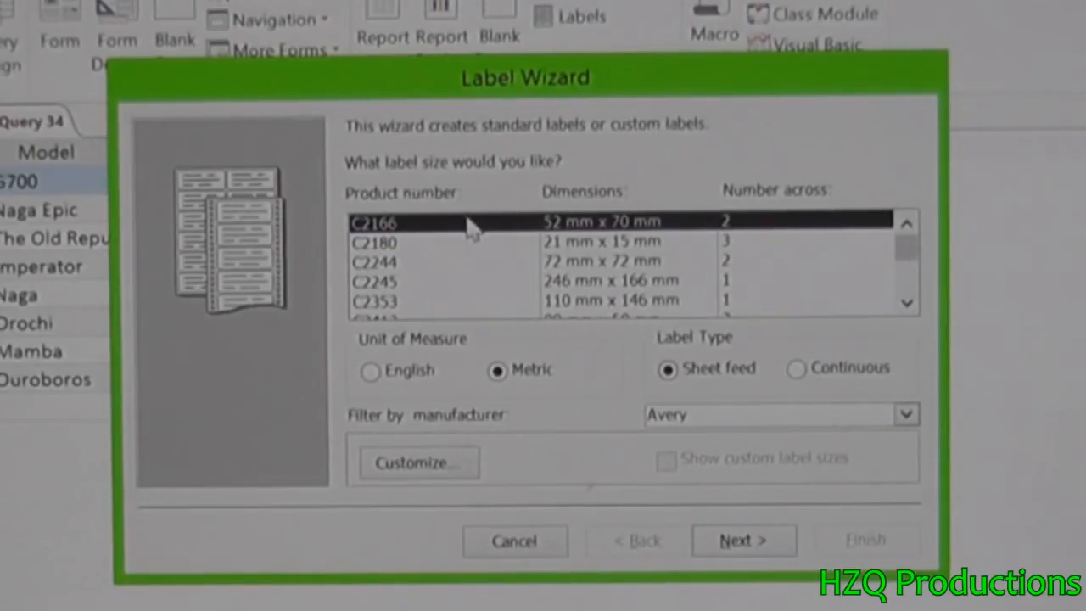
mouse_move(425, 271)
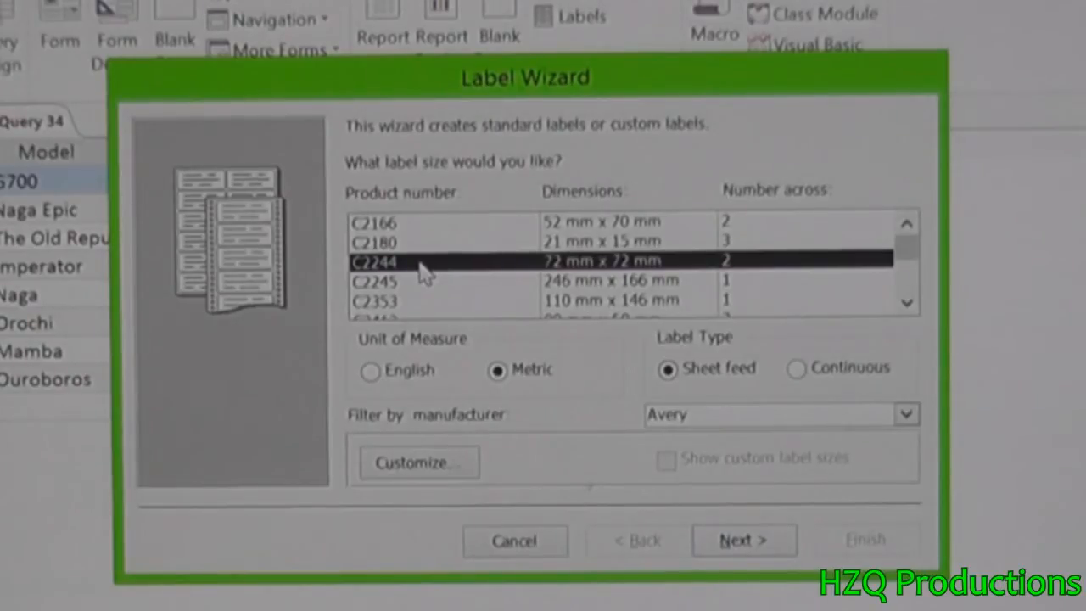
click(375, 221)
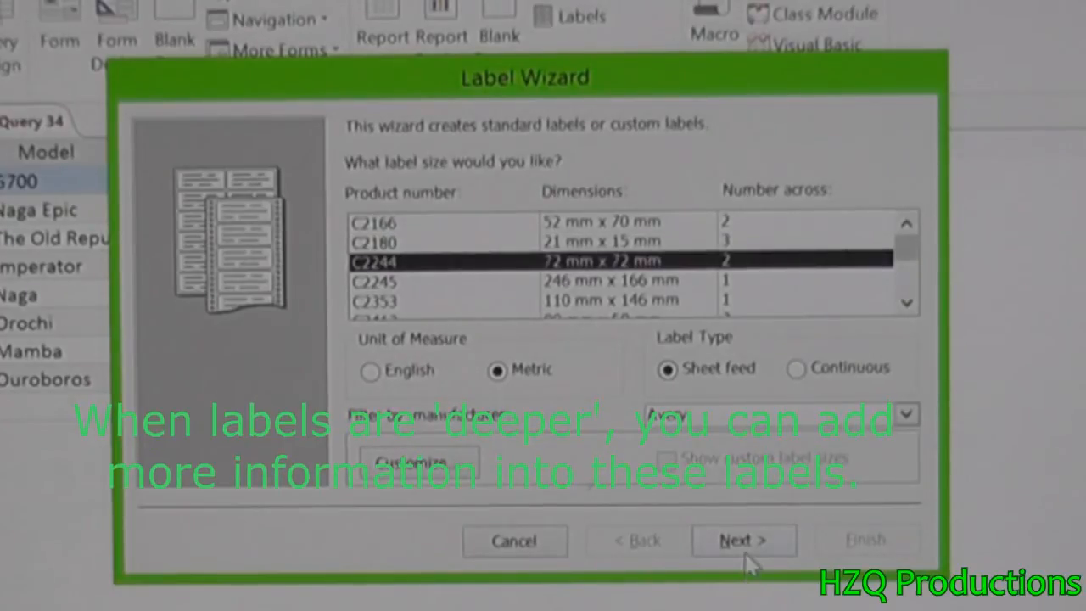
click(742, 541)
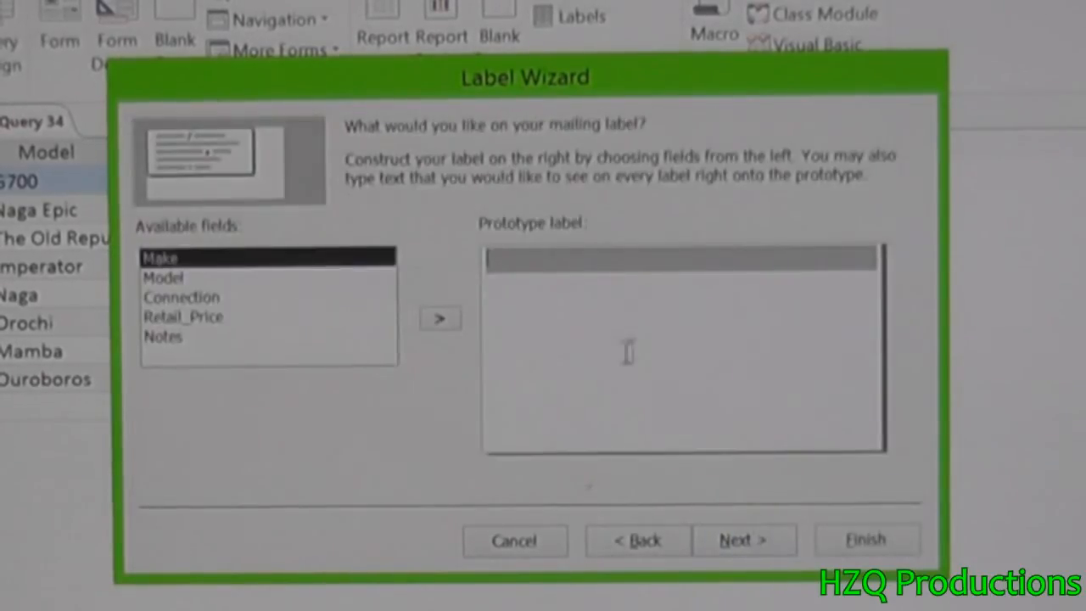
mouse_move(308, 450)
text(Mice)
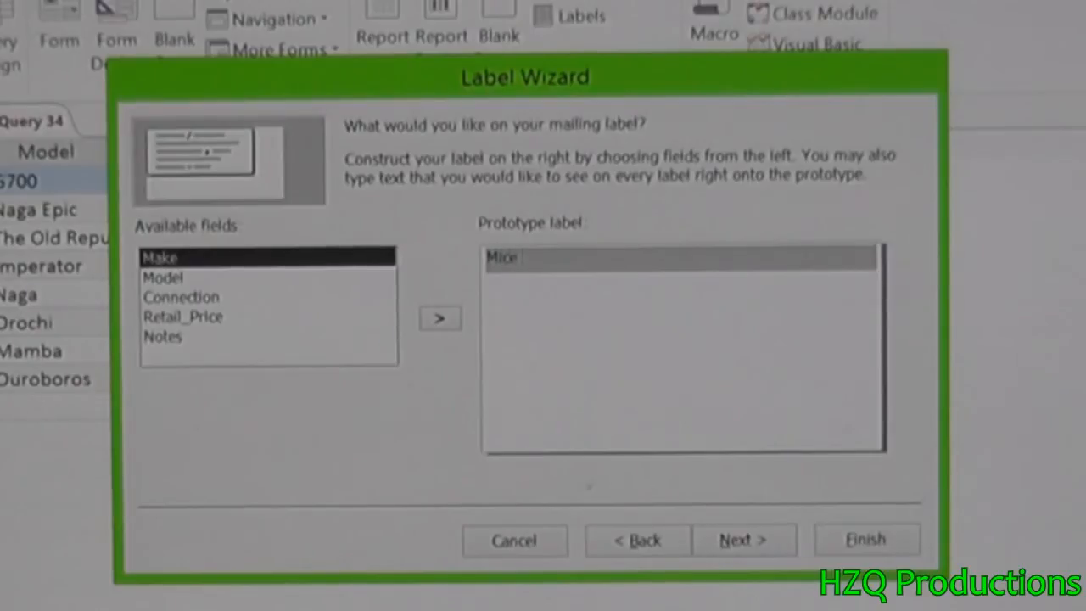
Type 'Mice for Gamers' on the first prototype line and move to line two
text(for)
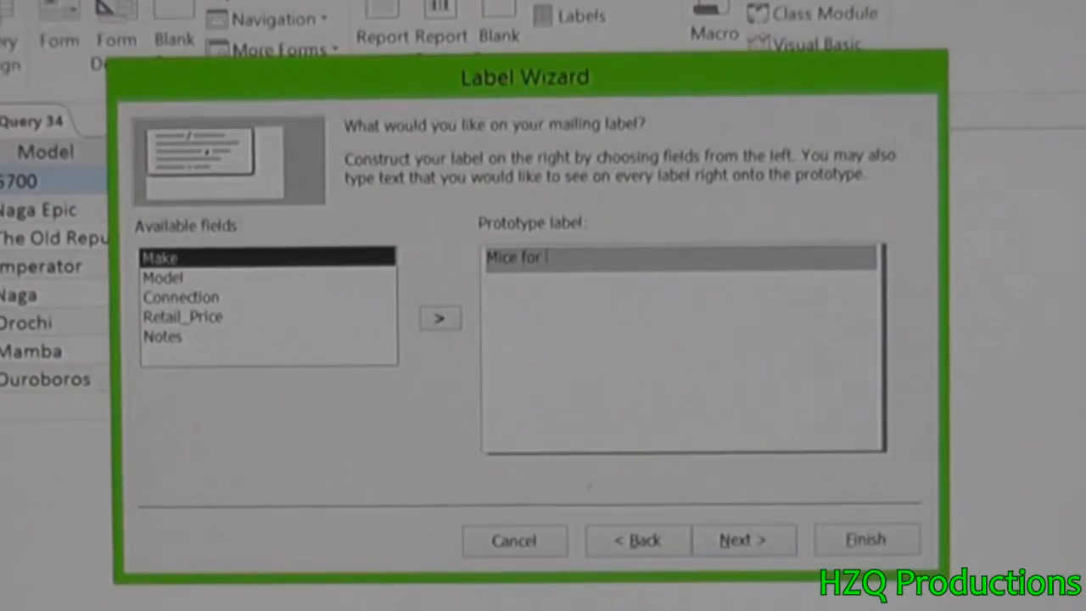
text(Gamers)
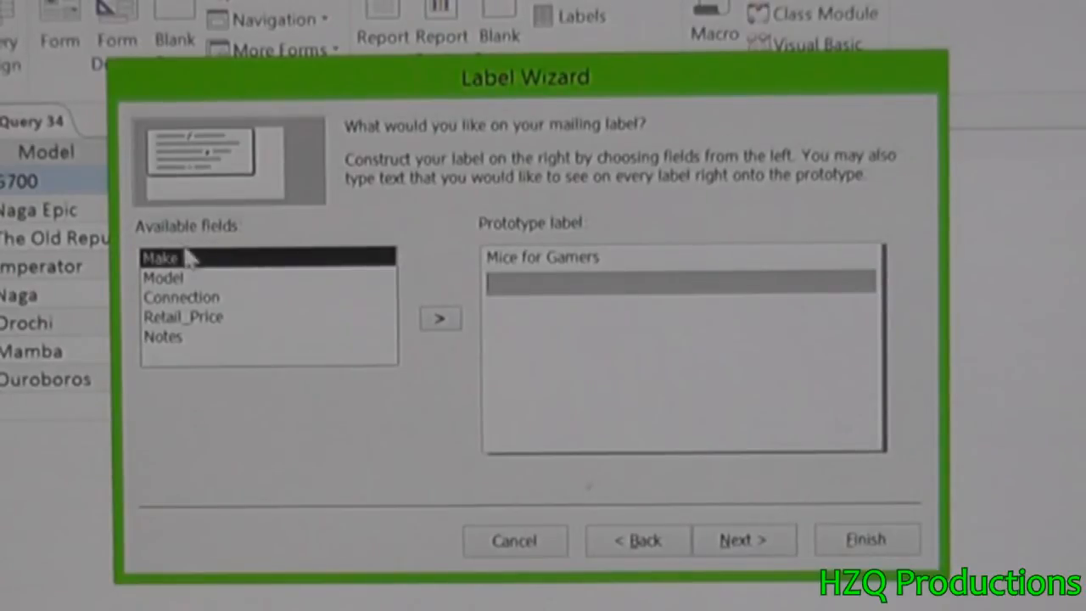
mouse_move(191, 259)
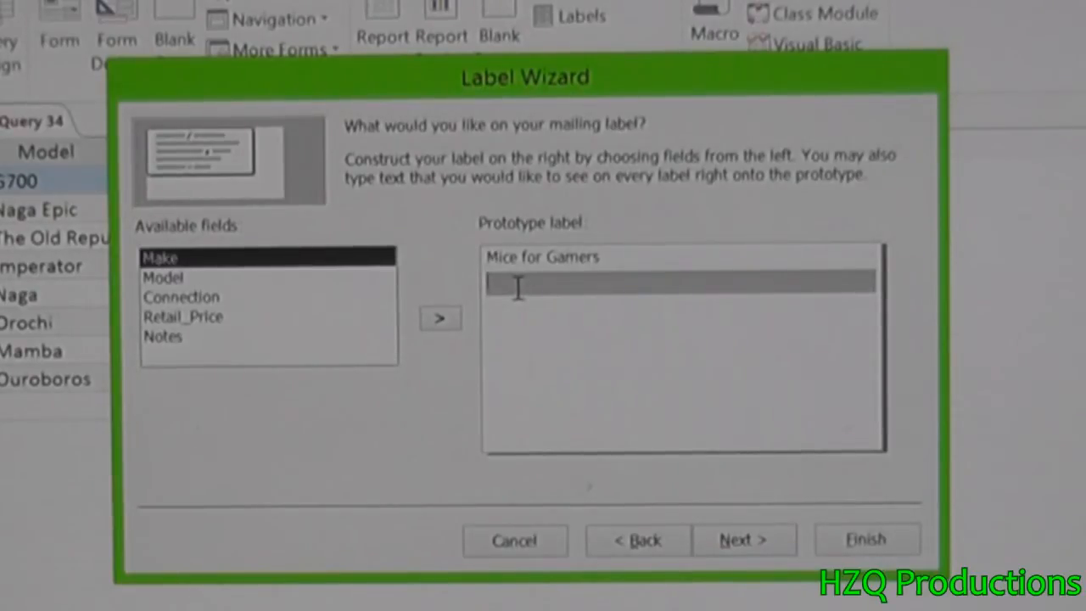
click(439, 318)
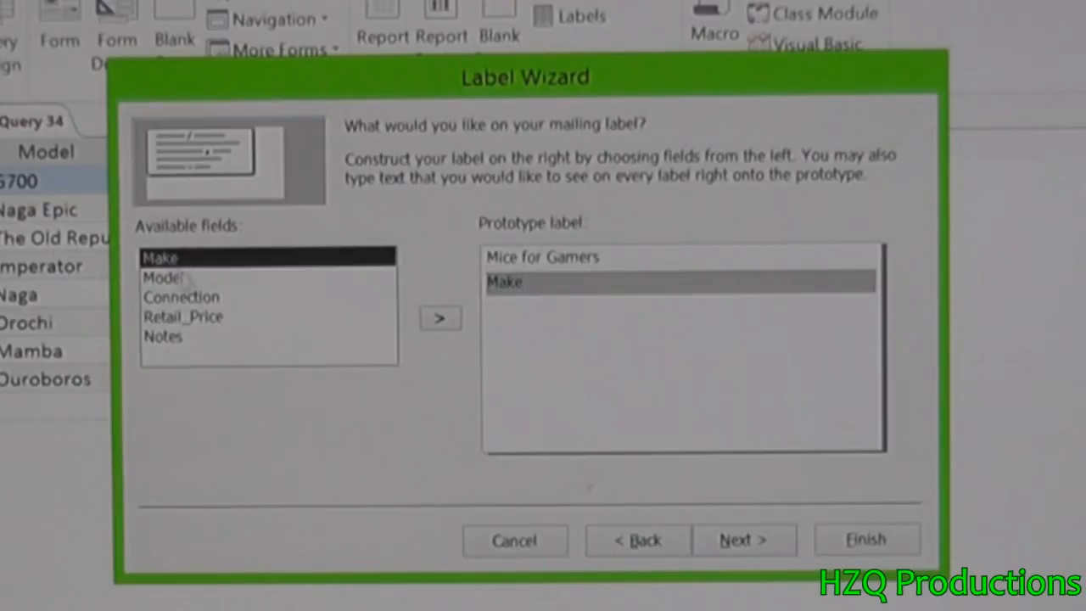
mouse_move(314, 445)
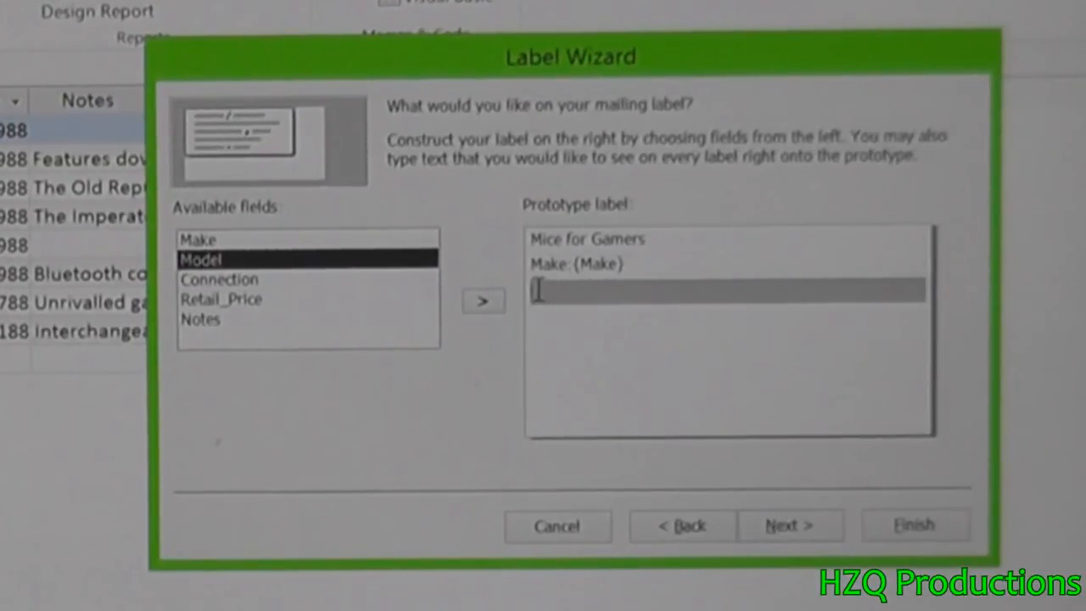
Add captioned Model, Connection, Retail Price and Notes field lines to the label prototype
click(483, 301)
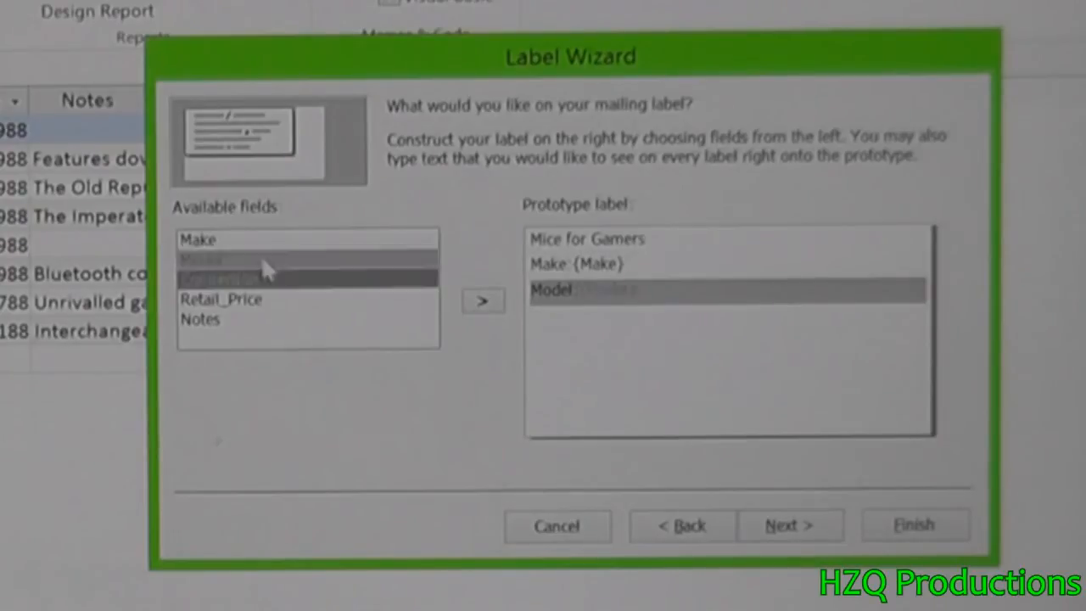
click(482, 301)
text(Connection:)
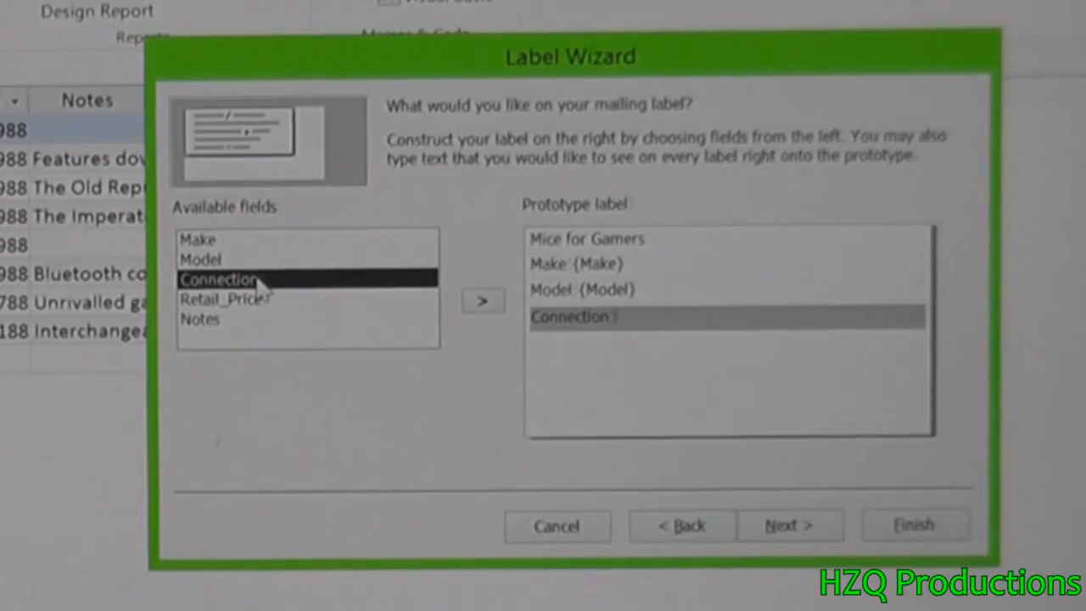
click(483, 301)
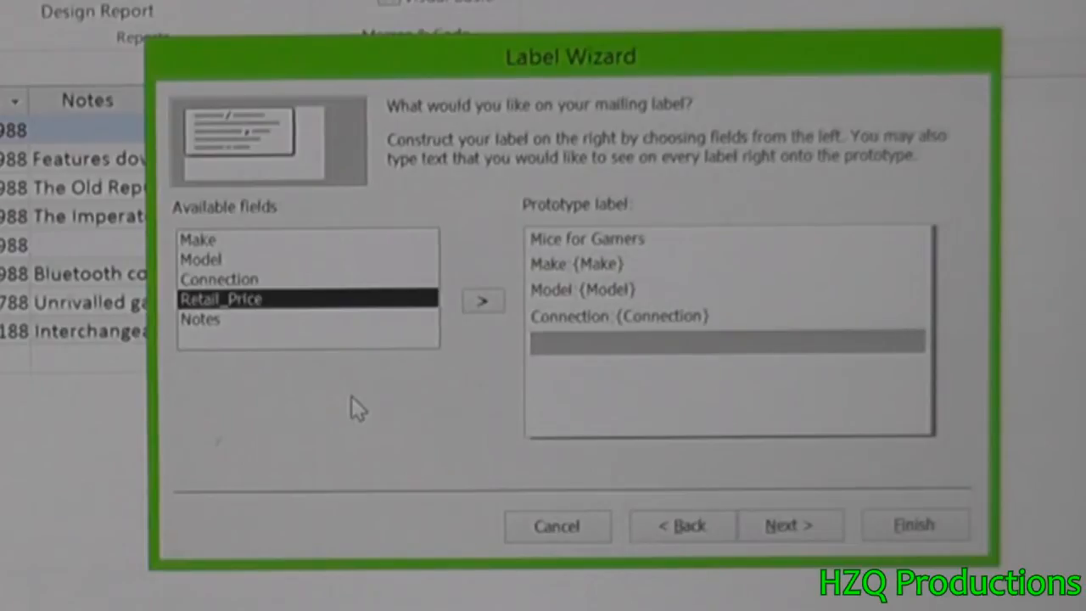
click(483, 300)
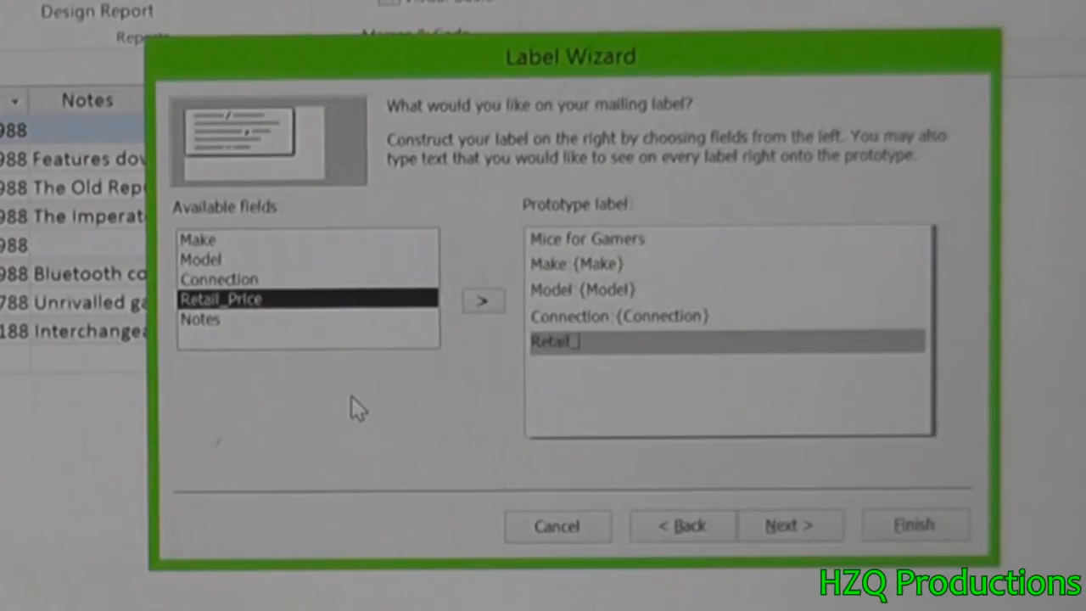
text(Price:)
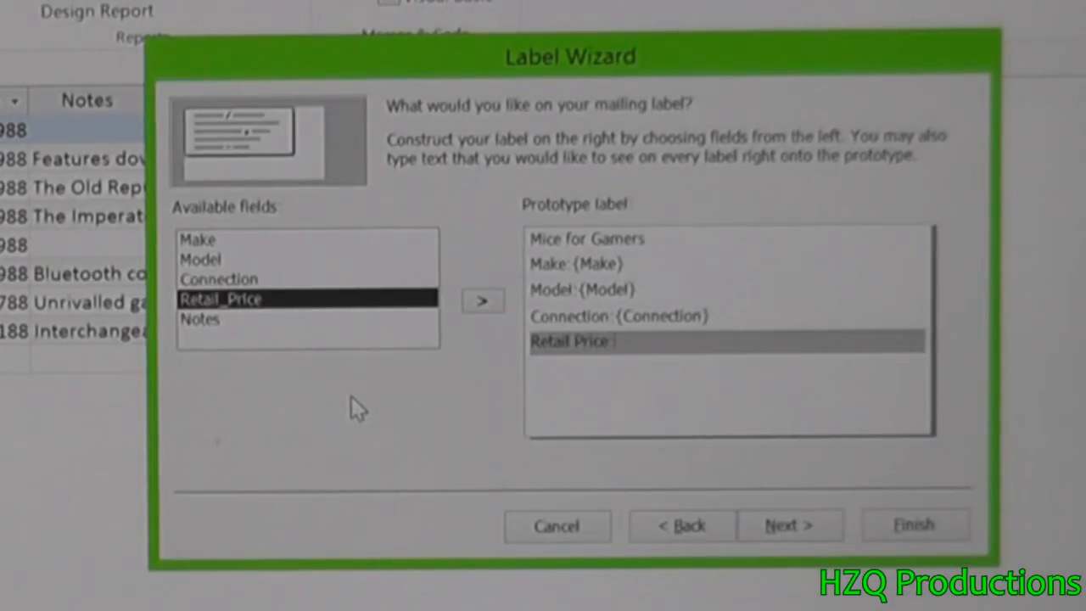
click(482, 301)
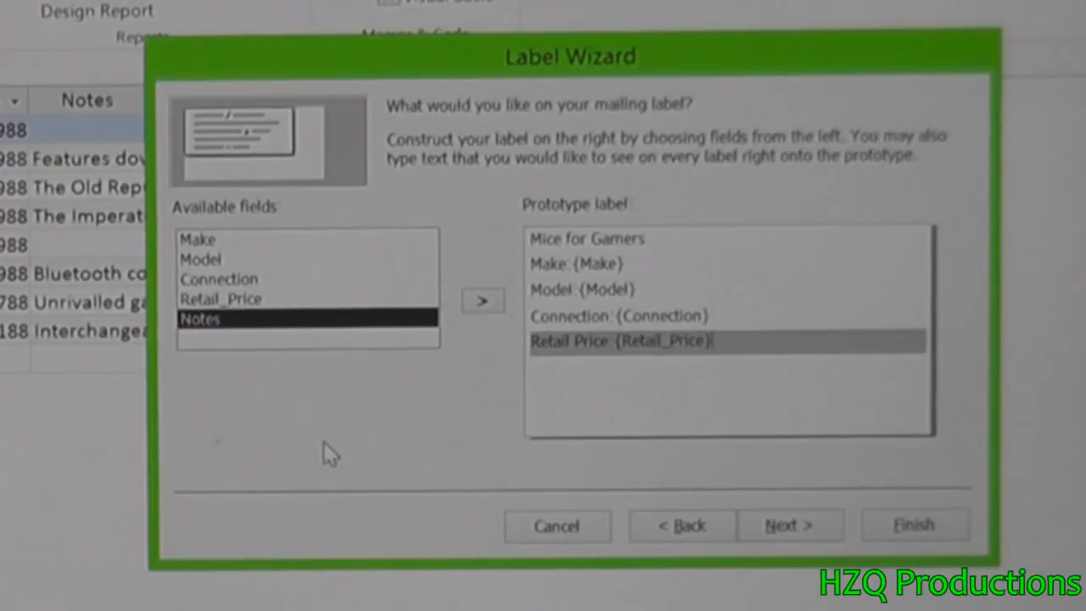
click(483, 300)
text(Notes:)
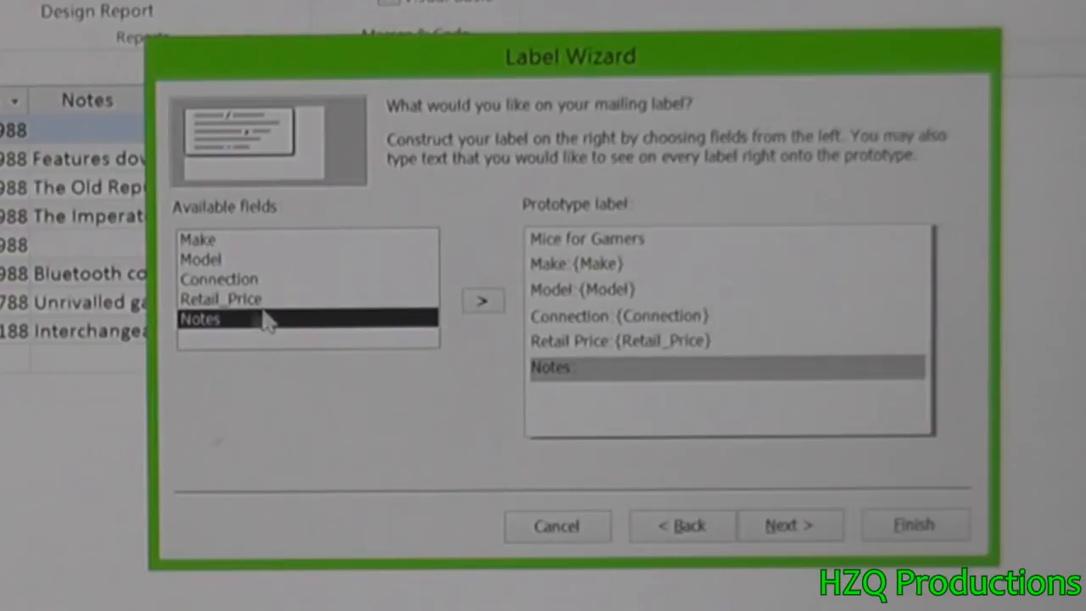
click(483, 301)
text(HZQProductions, MY102, 8564)
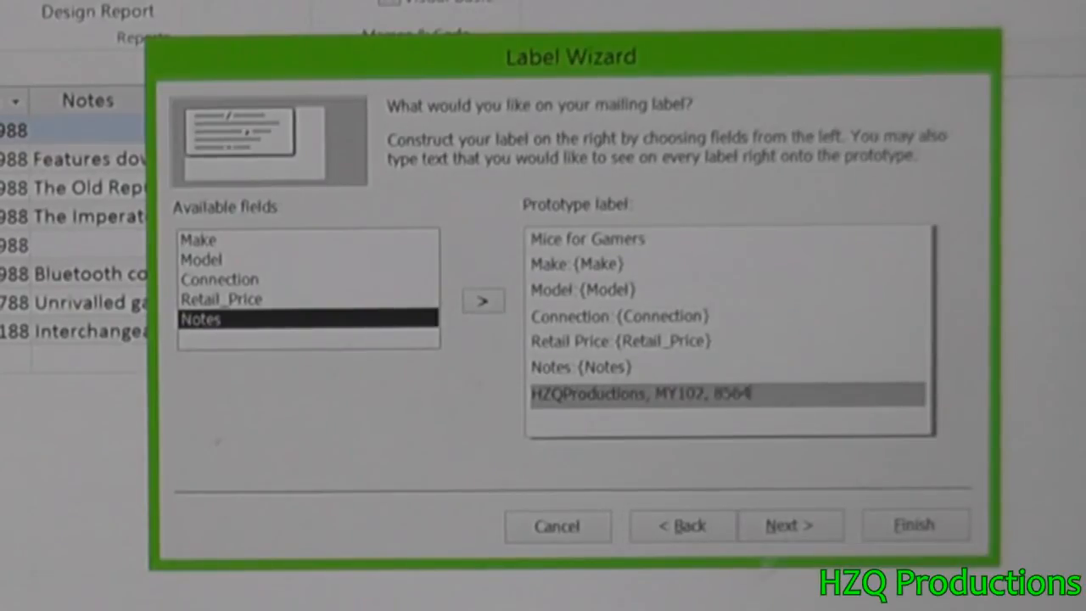
click(790, 526)
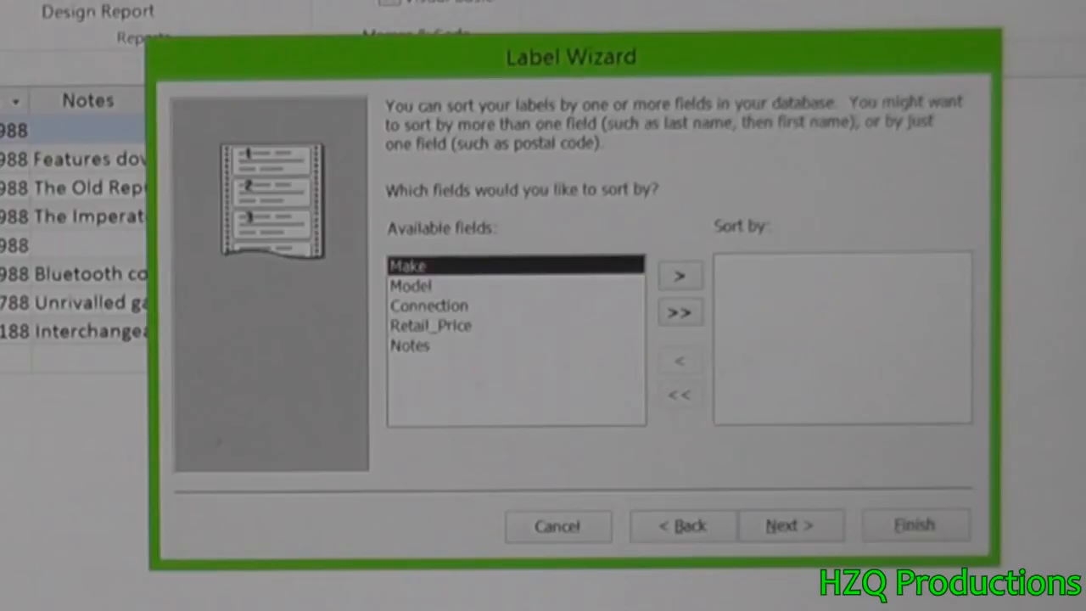
mouse_move(671, 329)
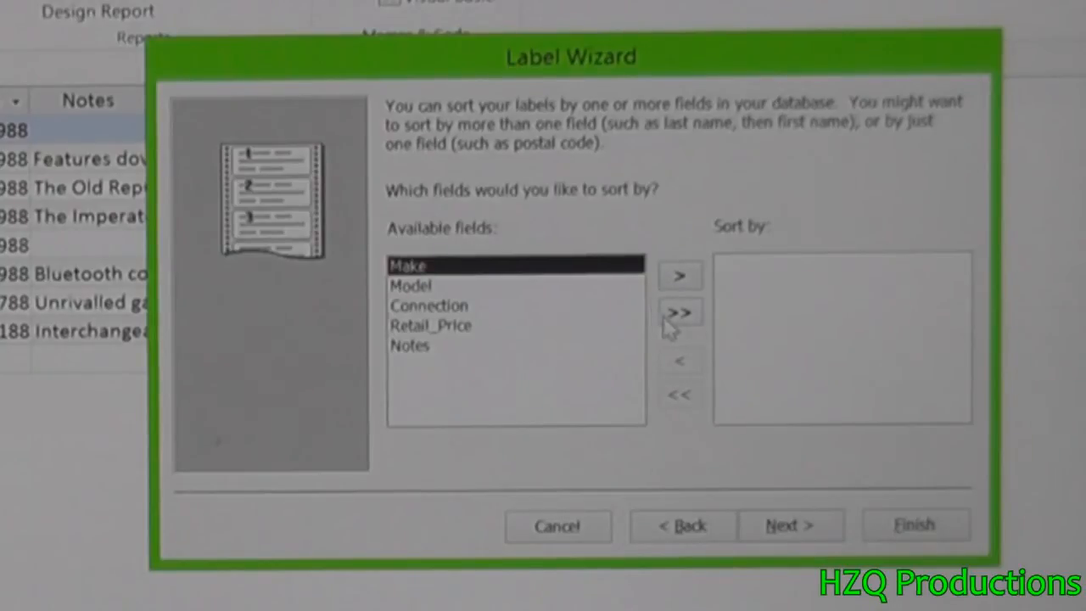
Sort the labels by all five fields and finish the wizard into label design view
click(679, 312)
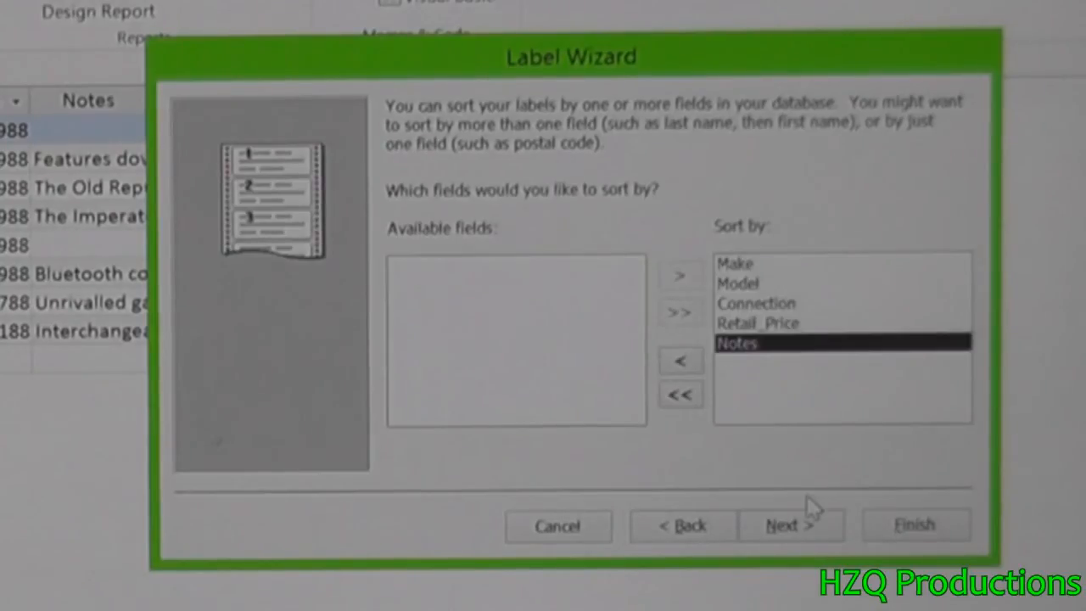
mouse_move(759, 488)
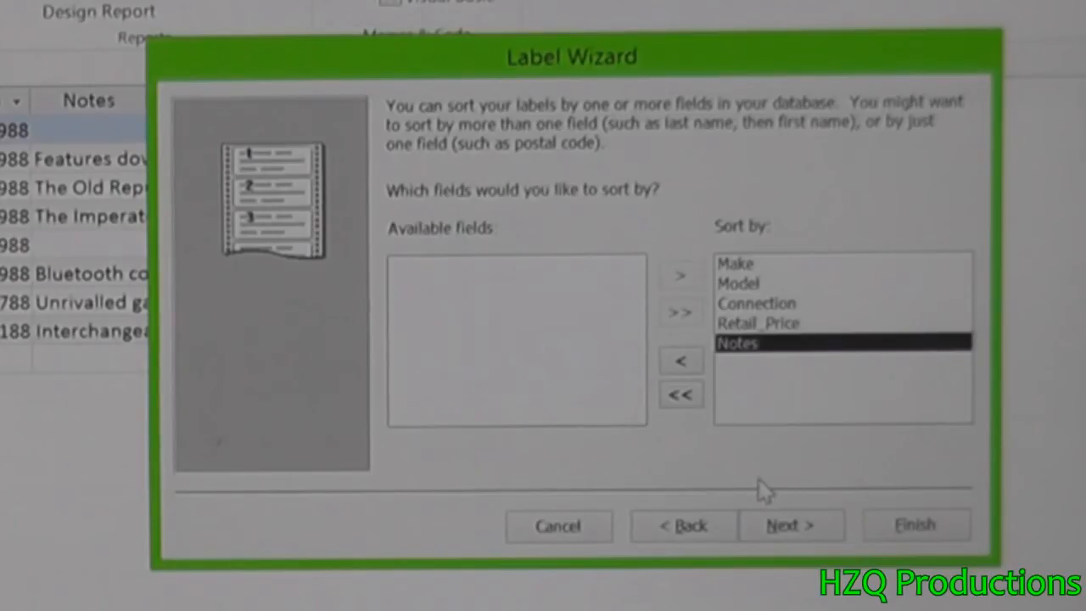
click(788, 526)
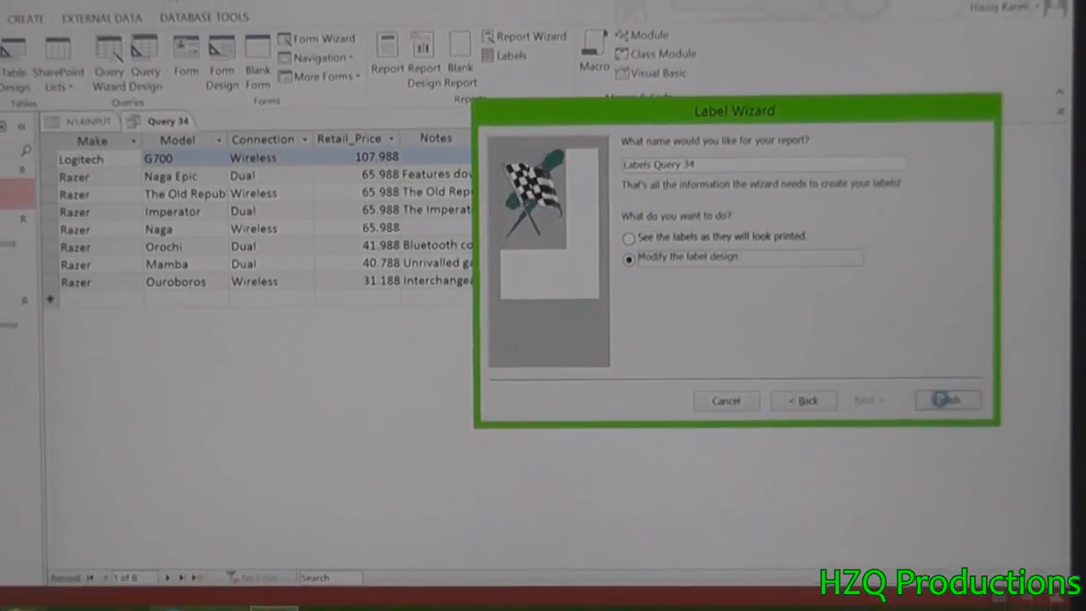
click(948, 400)
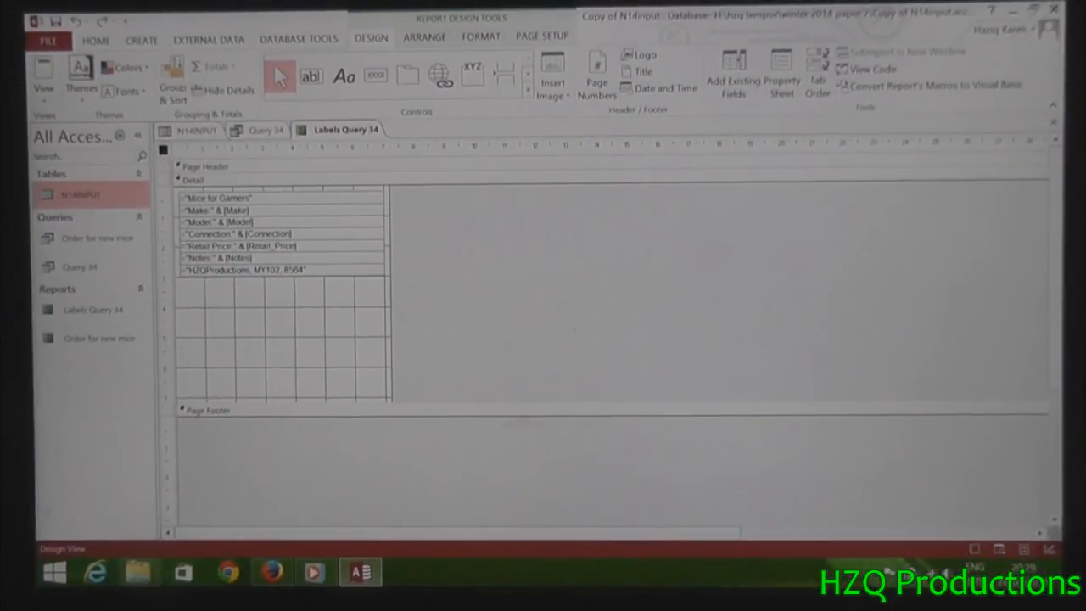
mouse_move(360, 571)
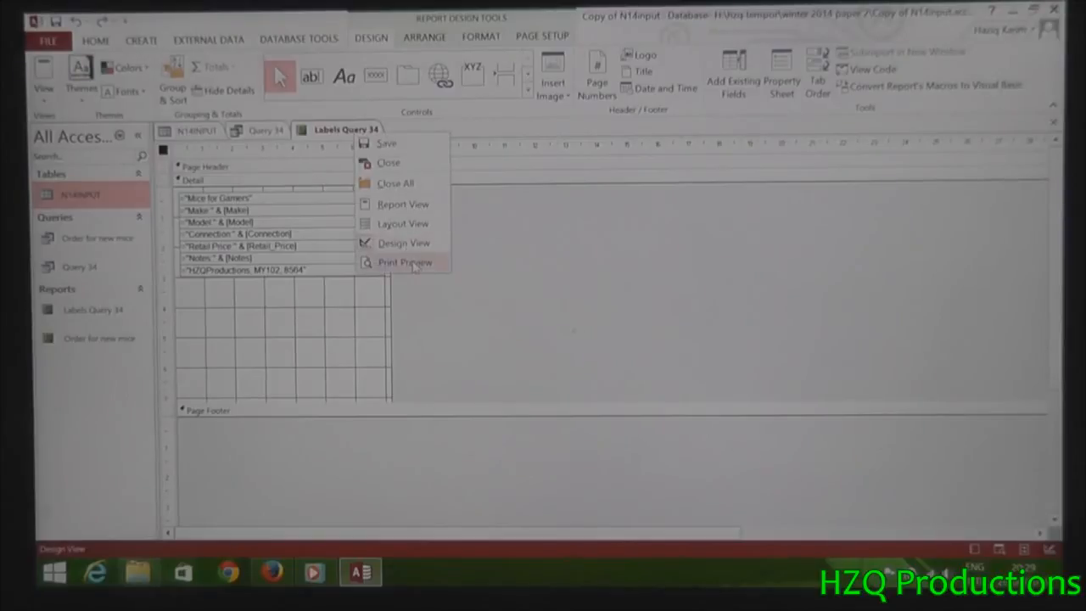
Select the ="Mice for Gamers" title text box in the label design
click(406, 262)
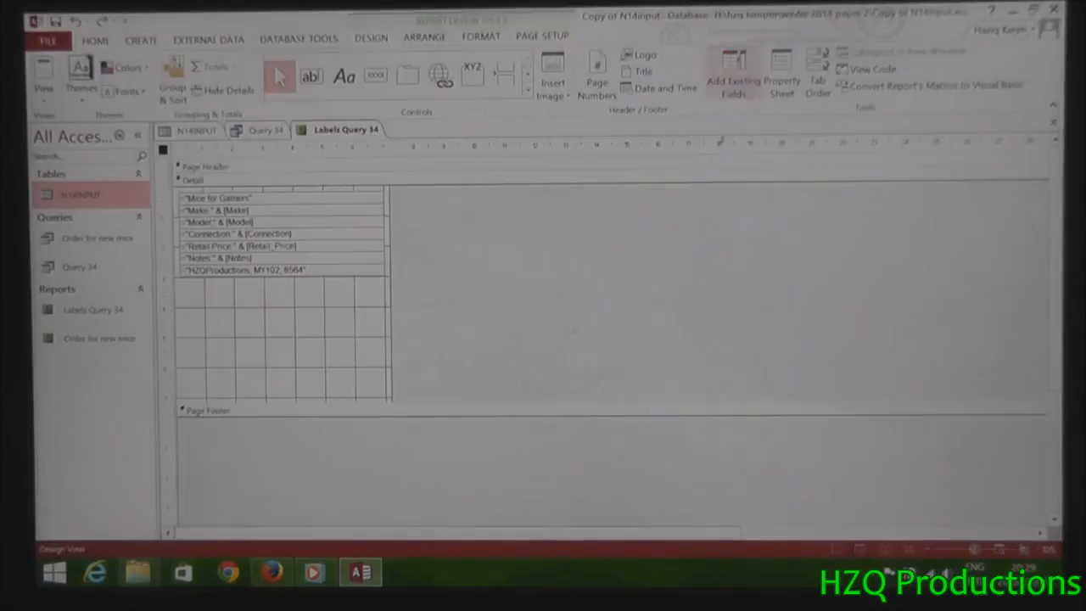
click(219, 198)
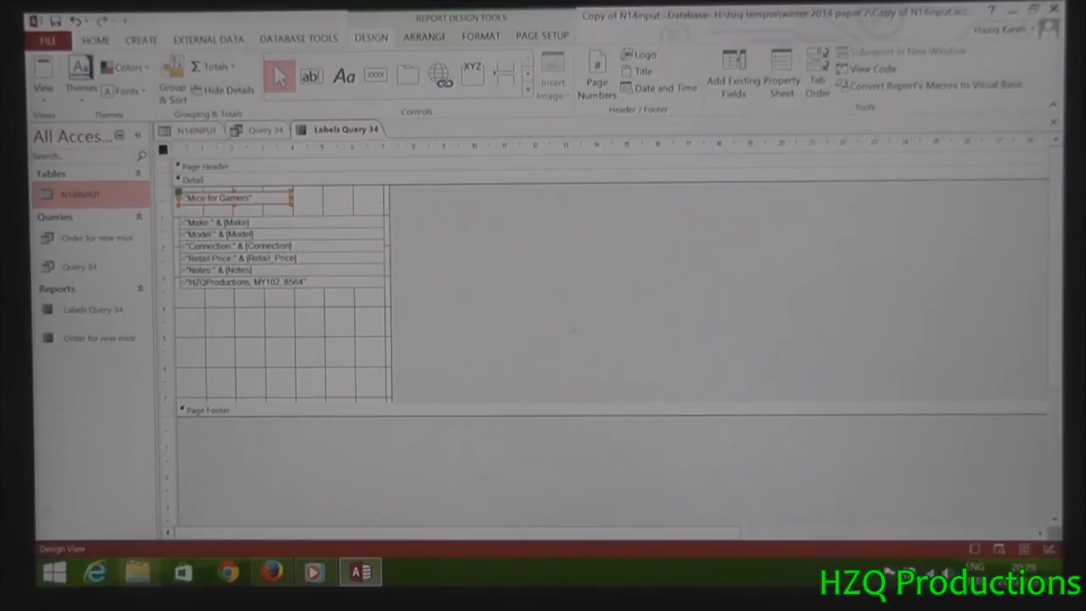
Set the 'Mice for Gamers' title text box to 14 point bold
click(481, 35)
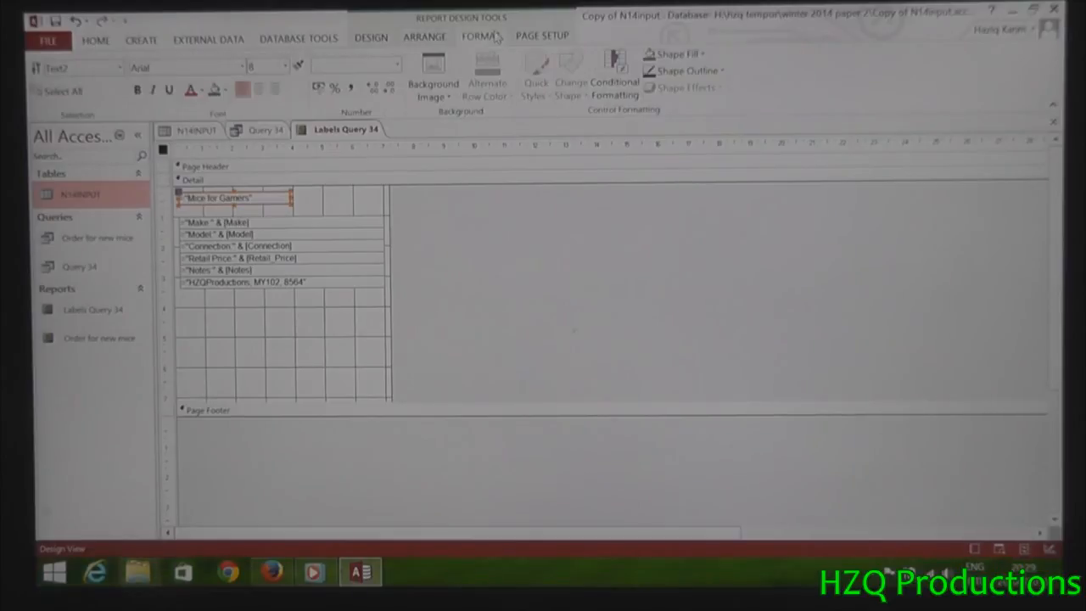
click(284, 66)
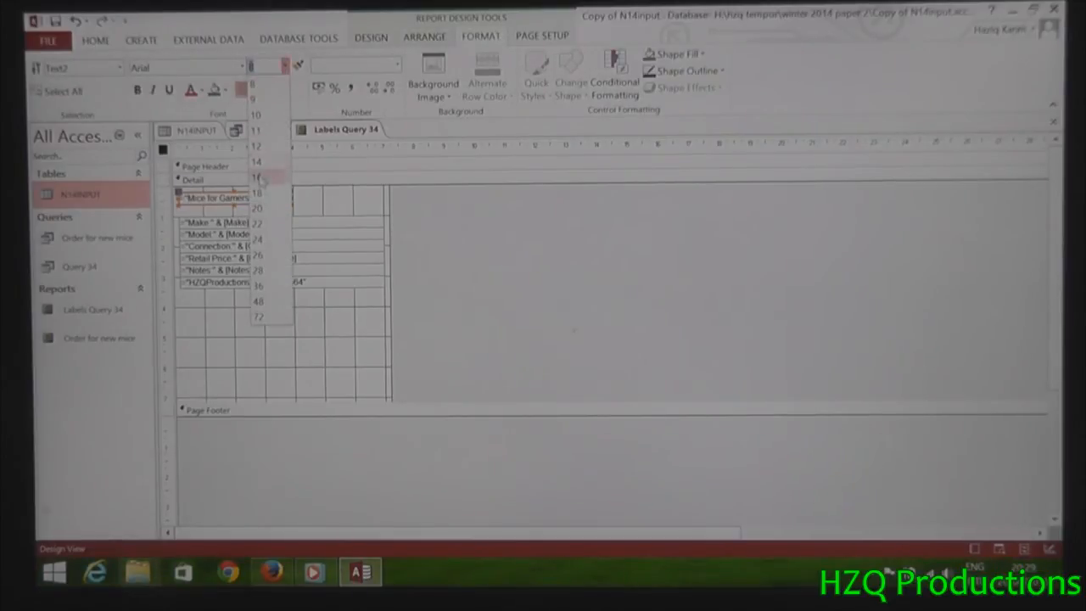
click(255, 192)
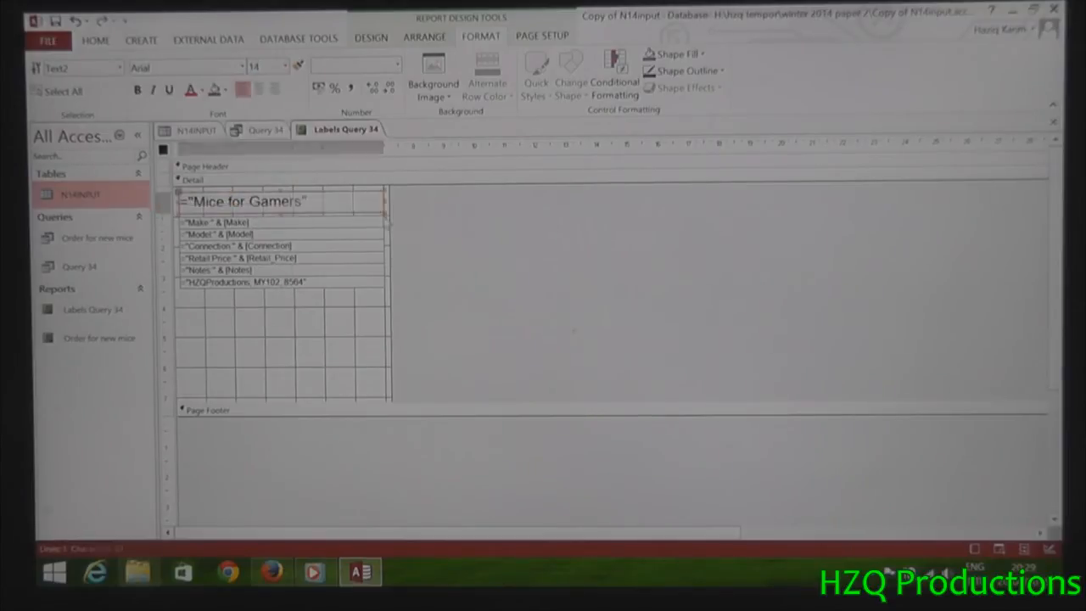
click(246, 201)
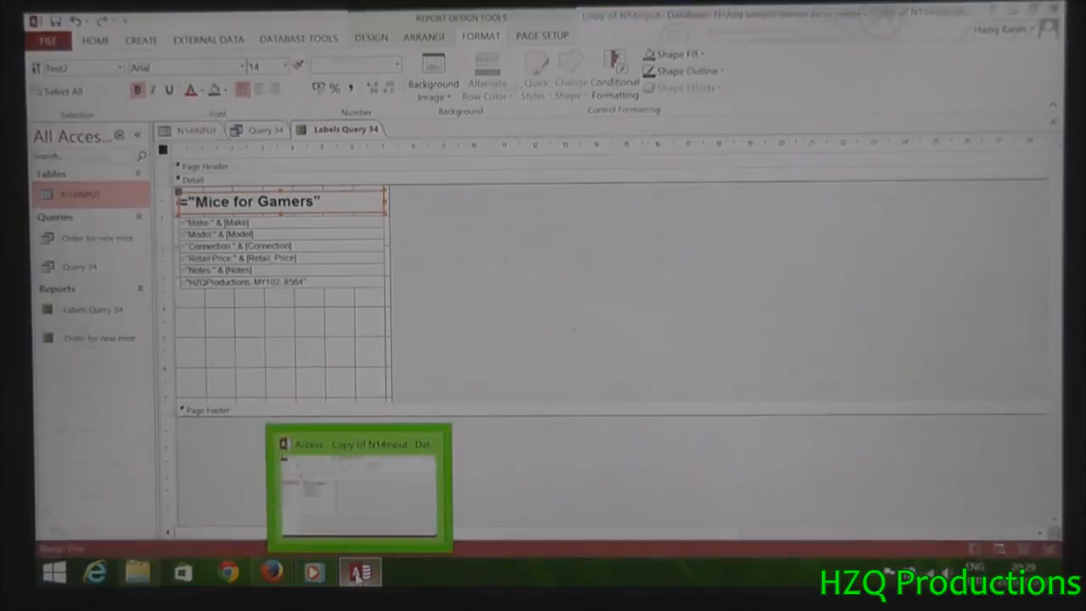
click(360, 571)
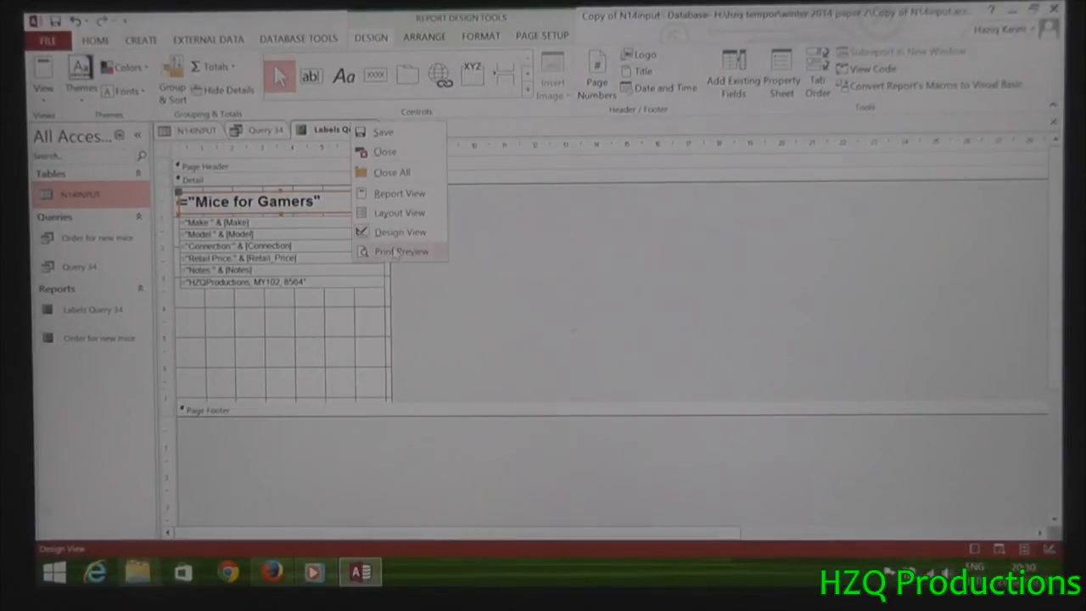
Reduce the label Detail height, checking the result in Print Preview between edits
click(402, 251)
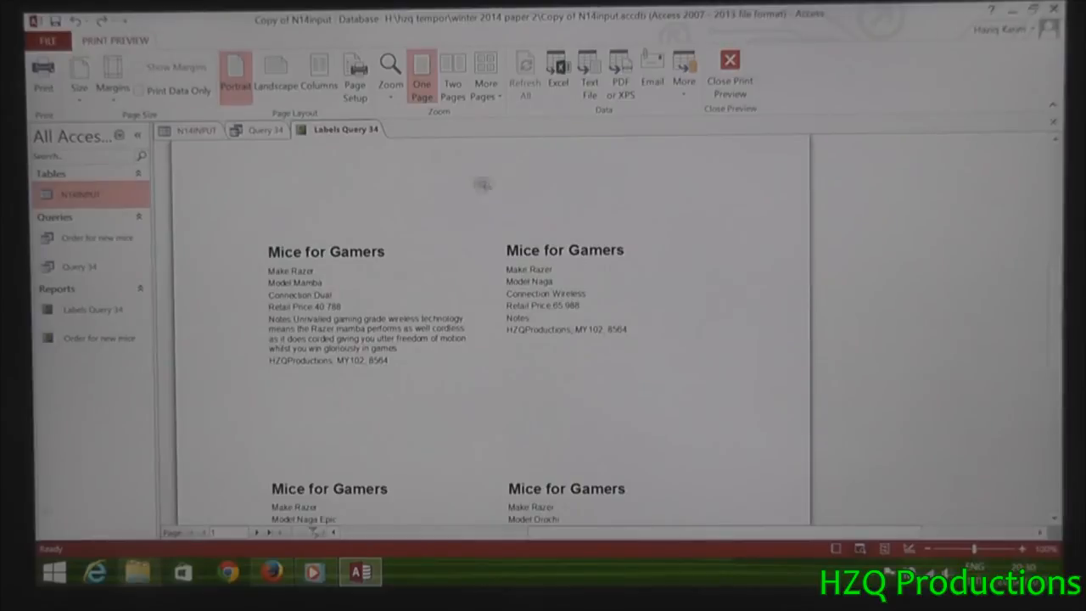
scroll(down, 3)
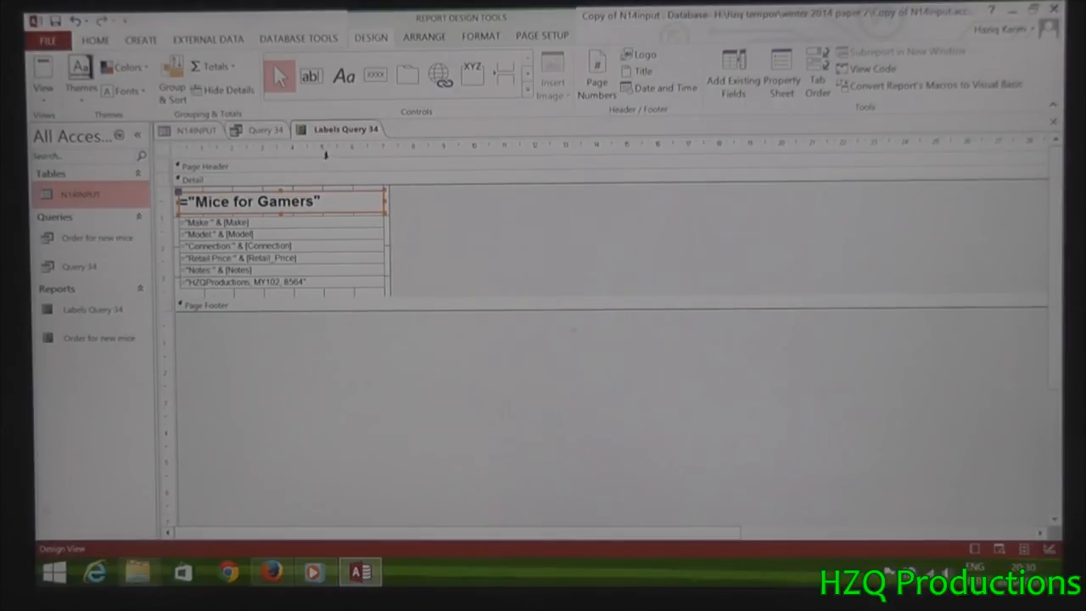
right_click(343, 129)
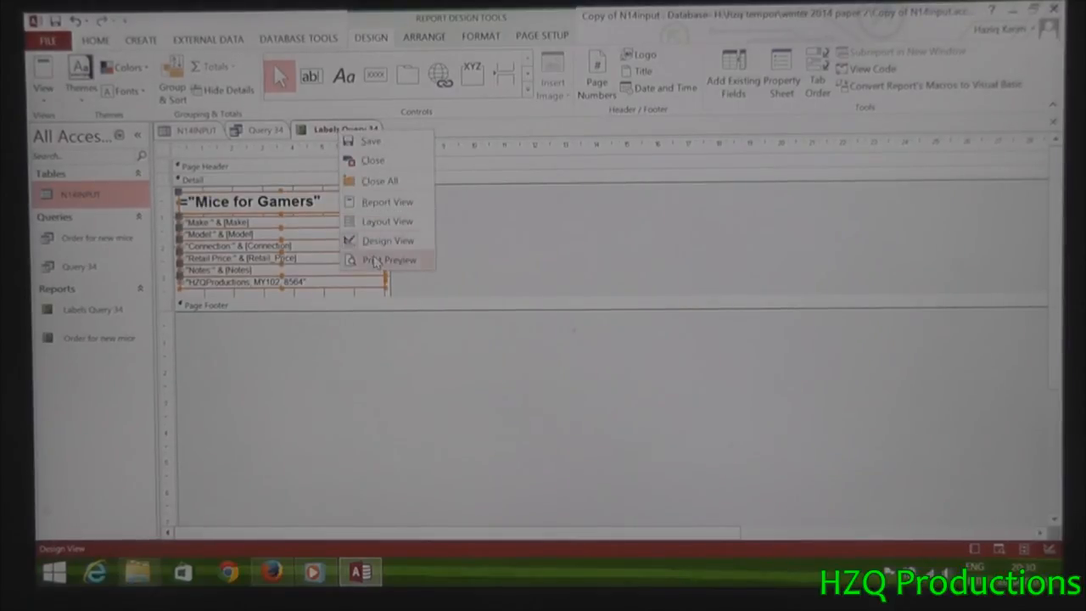
click(395, 259)
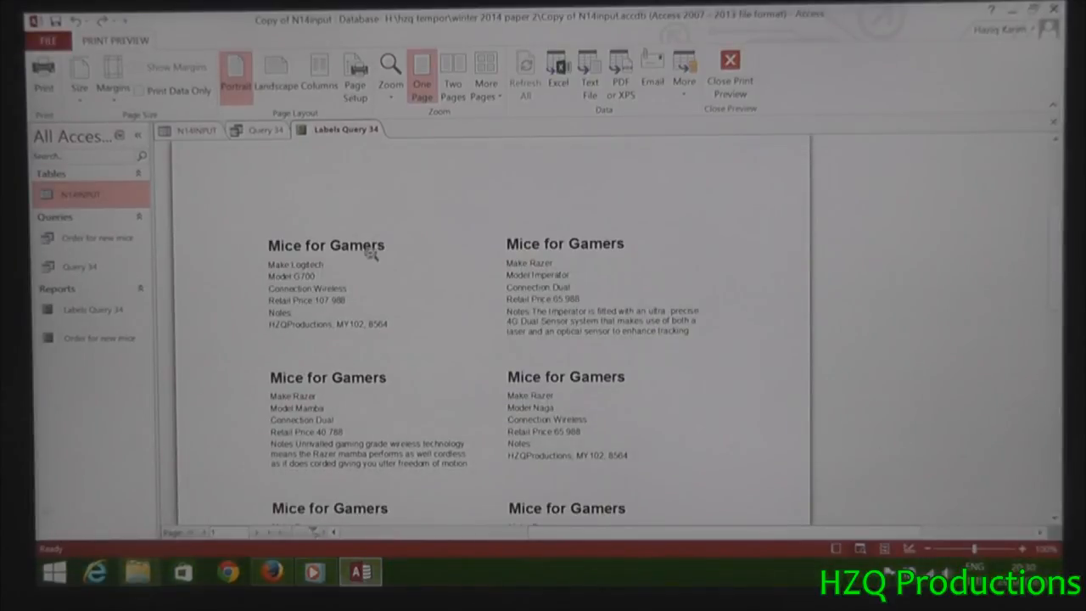
scroll(down, 3)
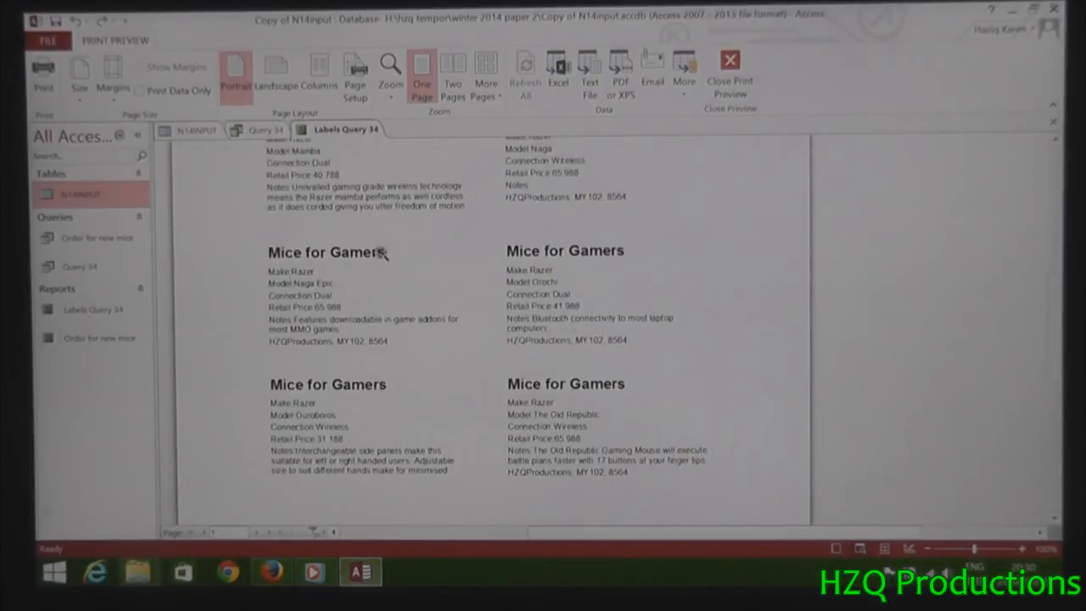
click(730, 72)
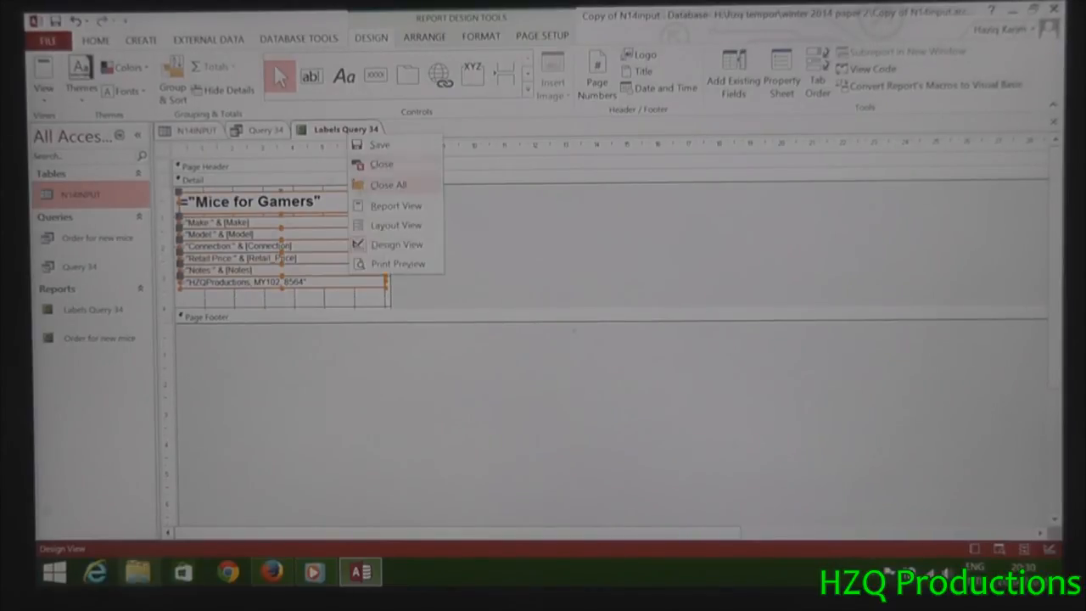
click(398, 263)
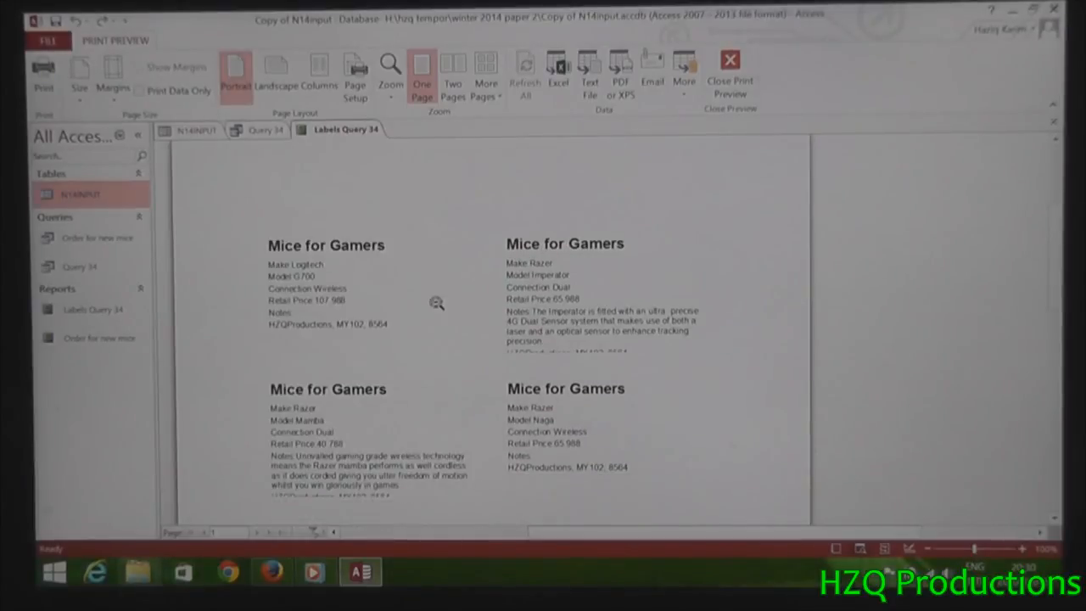
scroll(down, 3)
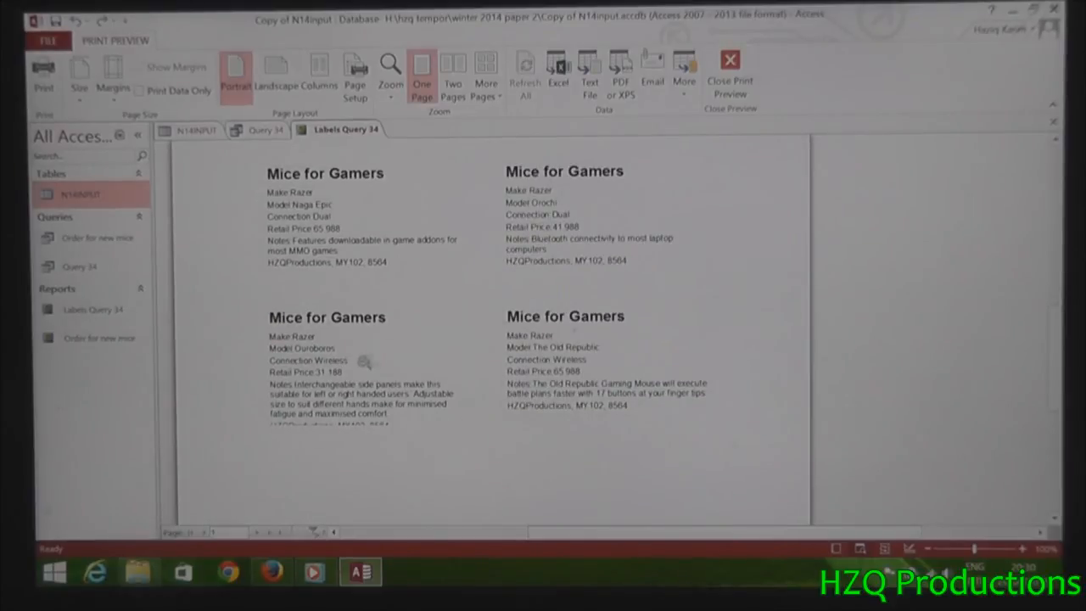
click(729, 76)
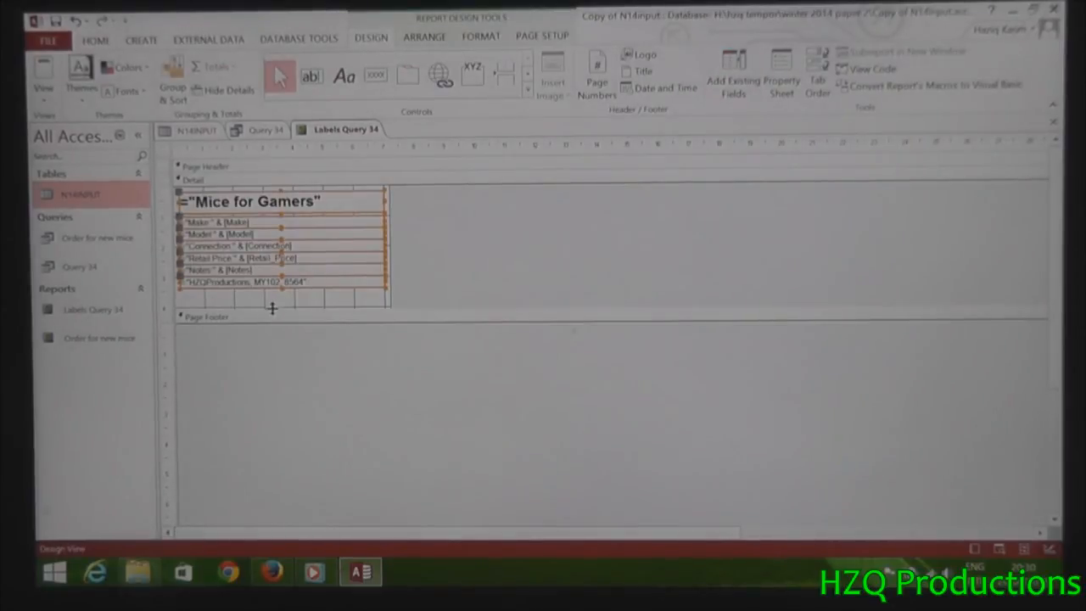
Preview the taller labels to confirm full Notes and ID lines, then return to Design View
right_click(340, 129)
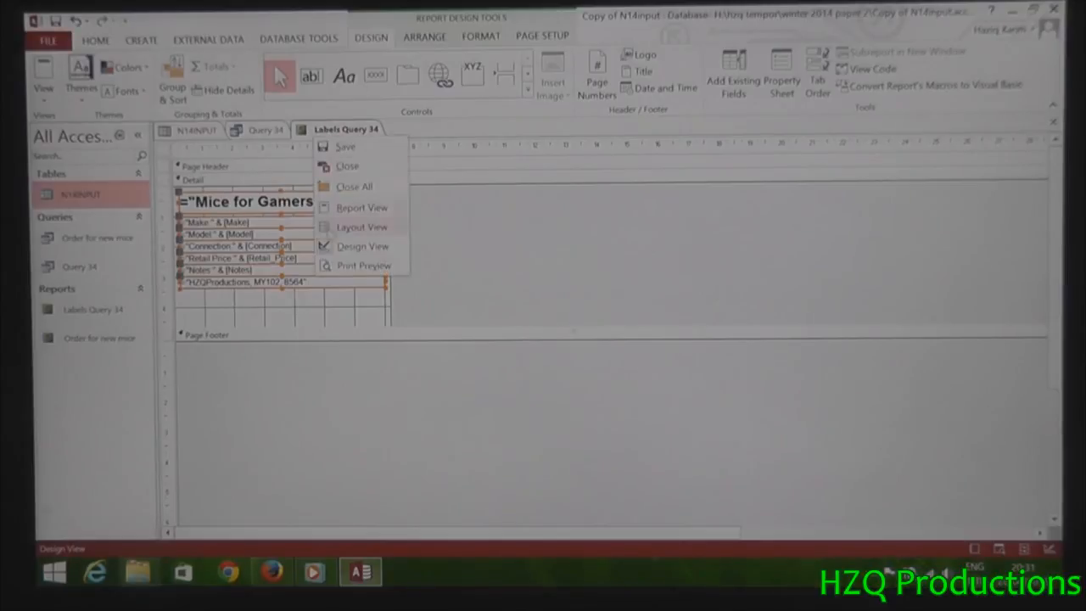
click(364, 265)
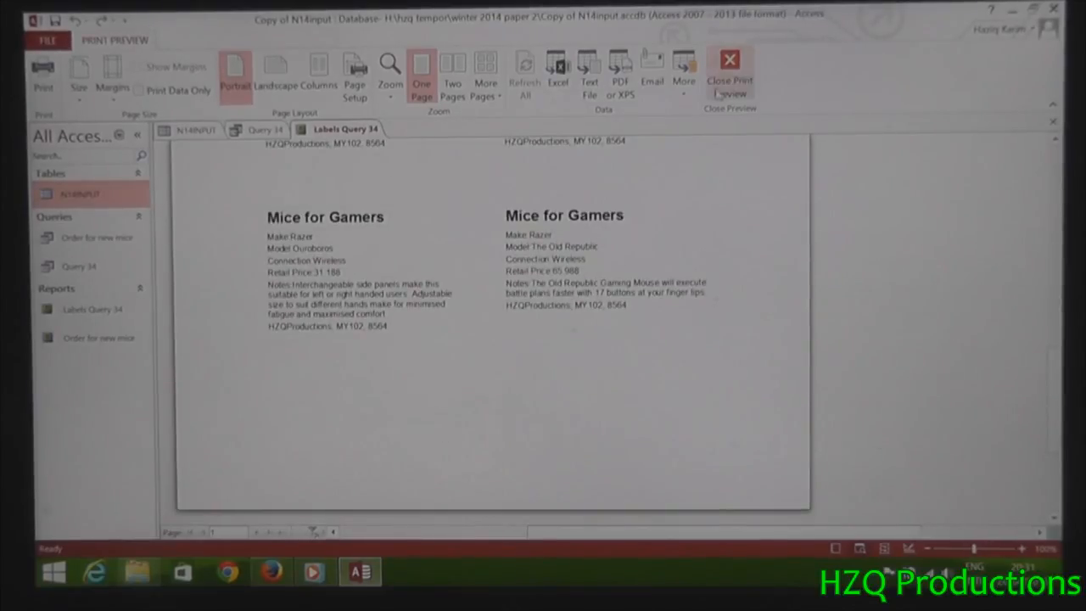
click(730, 72)
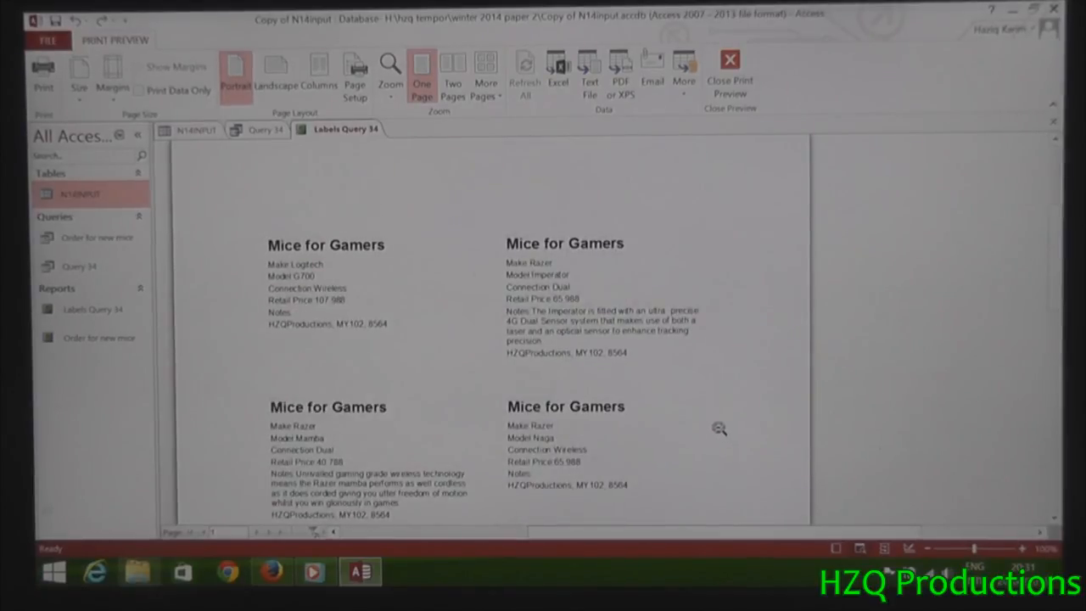
click(730, 75)
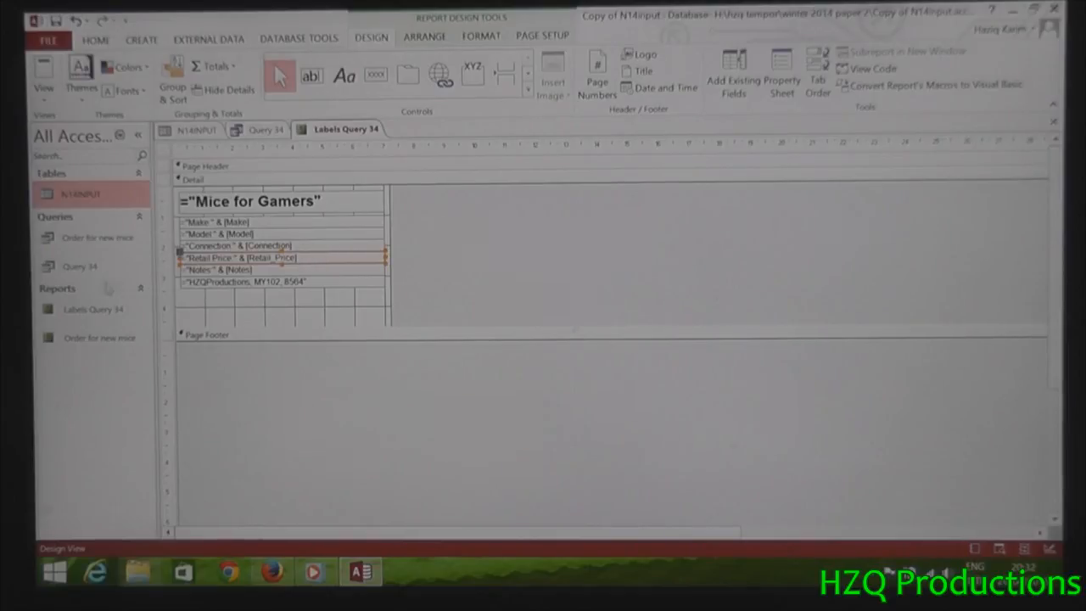
mouse_move(119, 272)
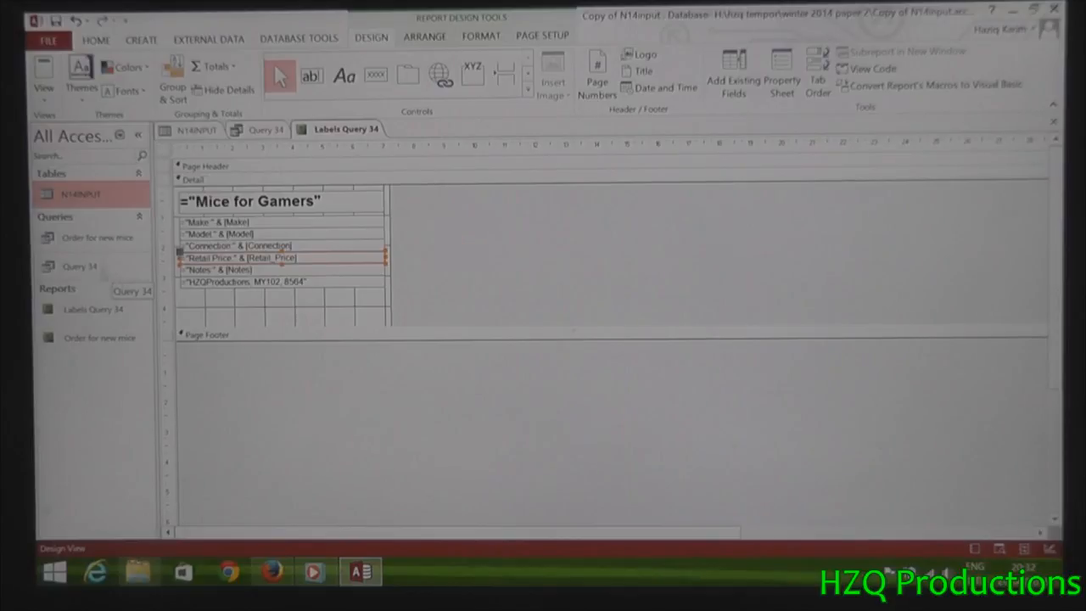
Format Query 34's Retail_Price field as Euro and view the eight mice in Datasheet View
click(267, 129)
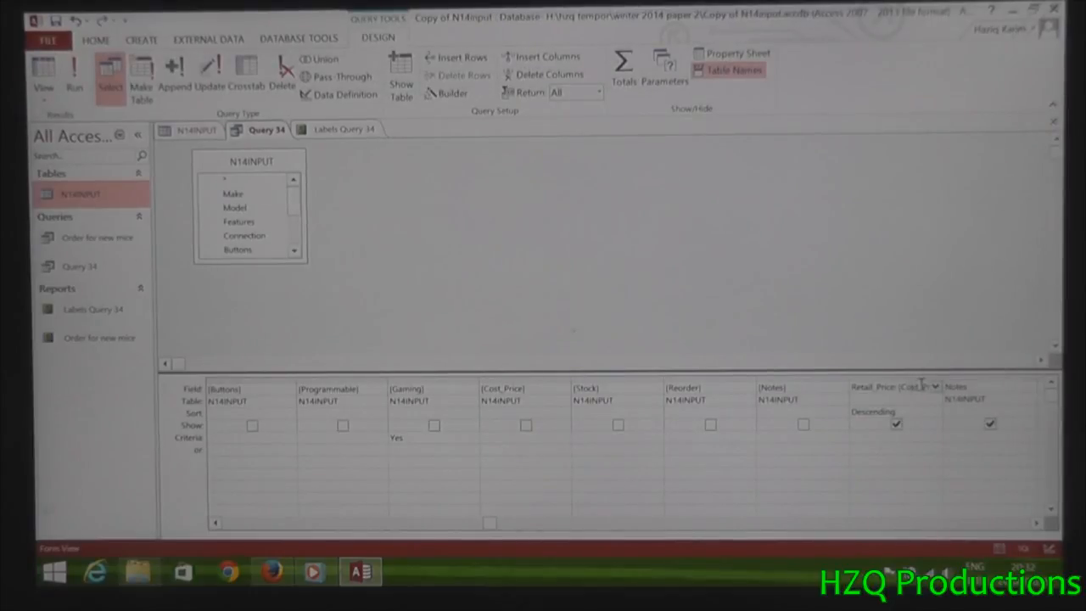
click(722, 52)
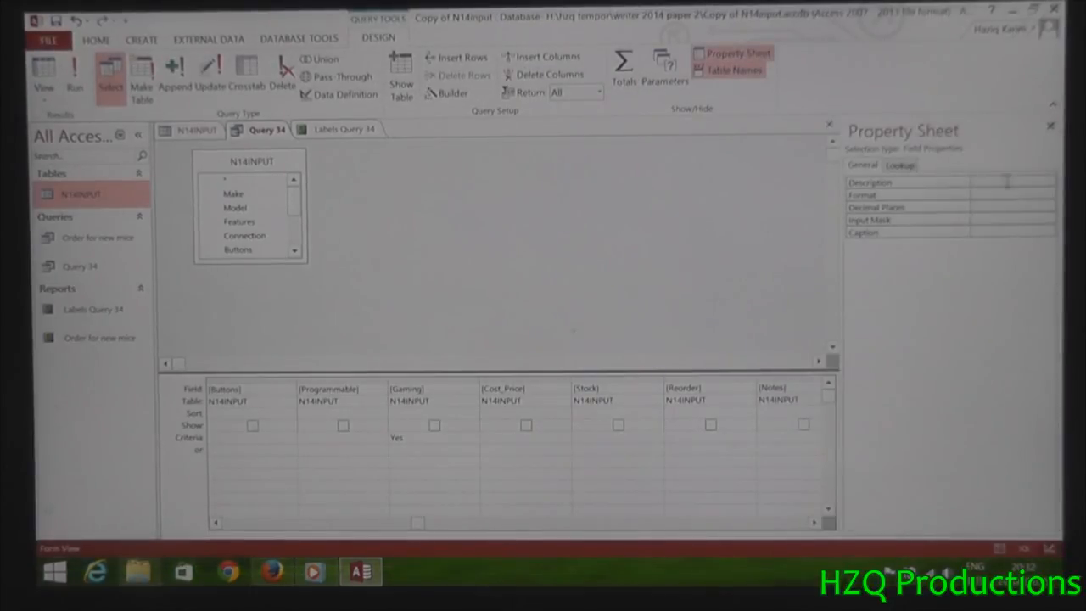
click(1048, 195)
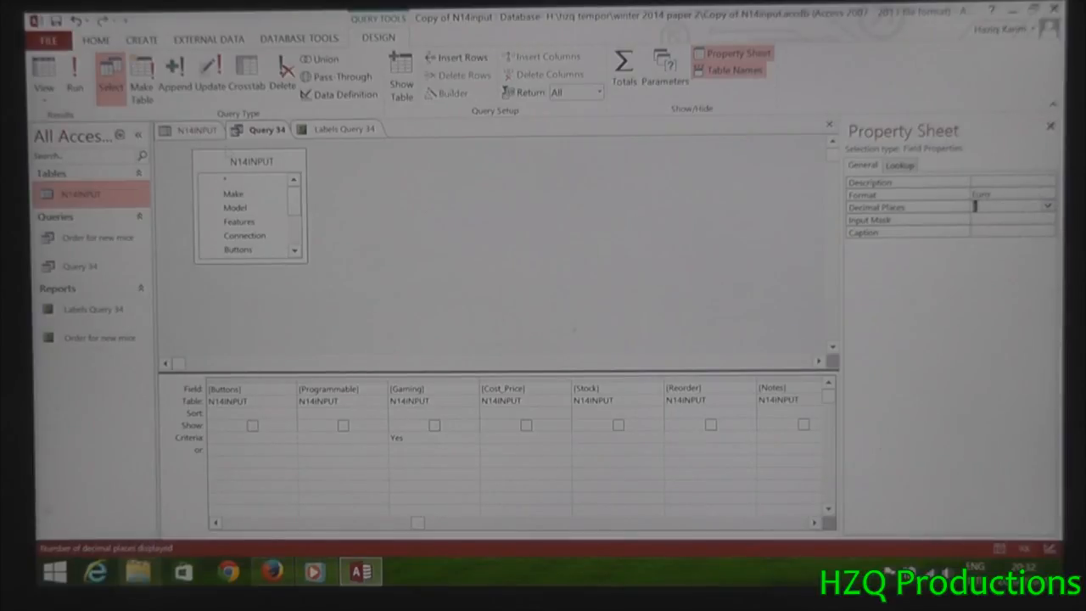
click(44, 76)
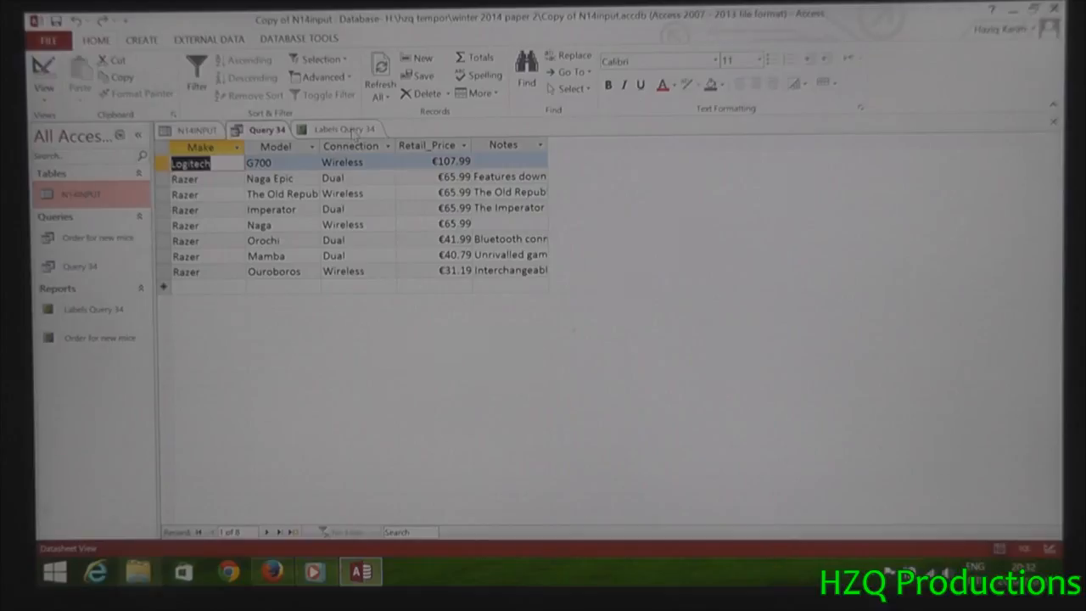
Scroll through the Labels Query 34 print preview showing all eight 'Mice for Gamers' labels
click(340, 129)
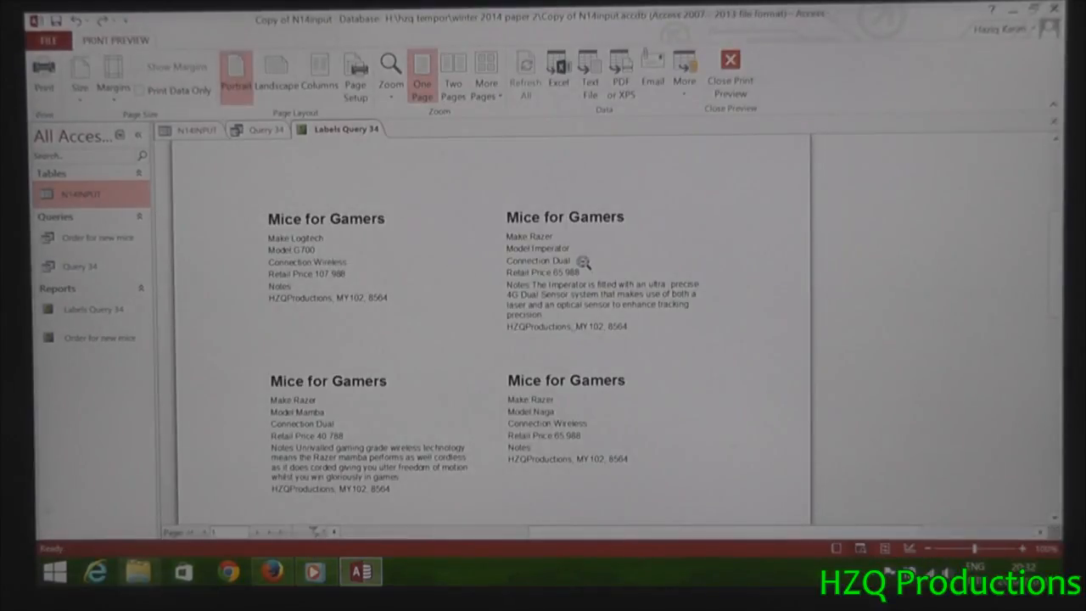
scroll(down, 3)
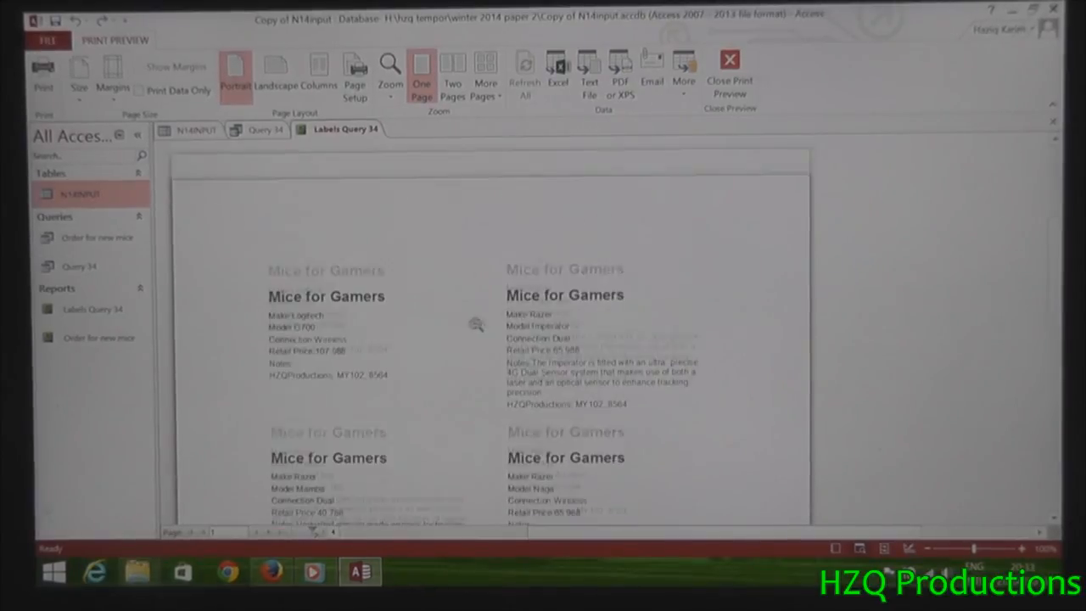
scroll(down, 3)
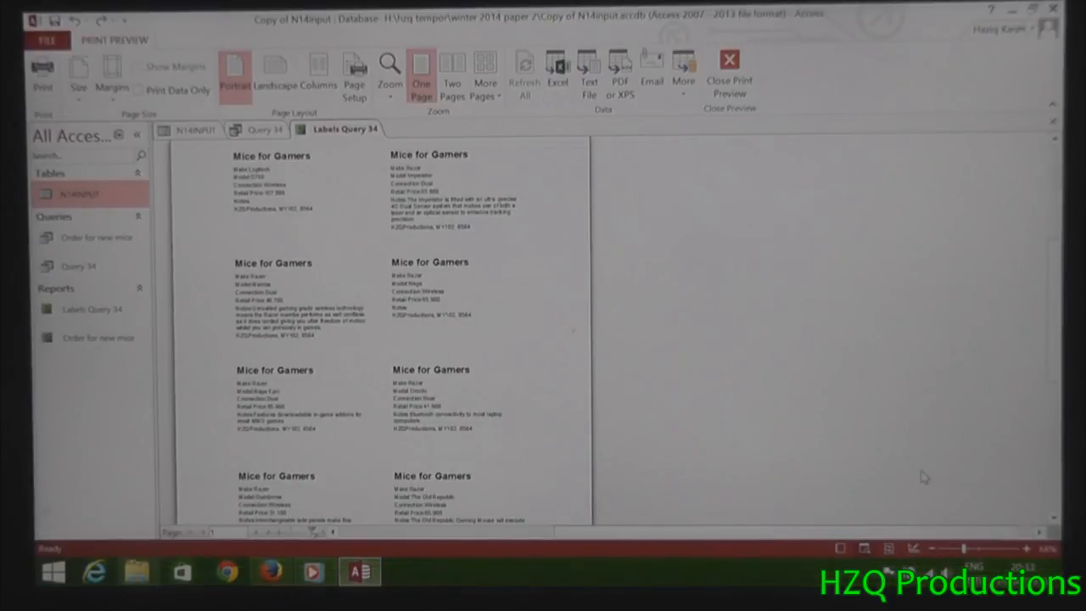
scroll(down, 3)
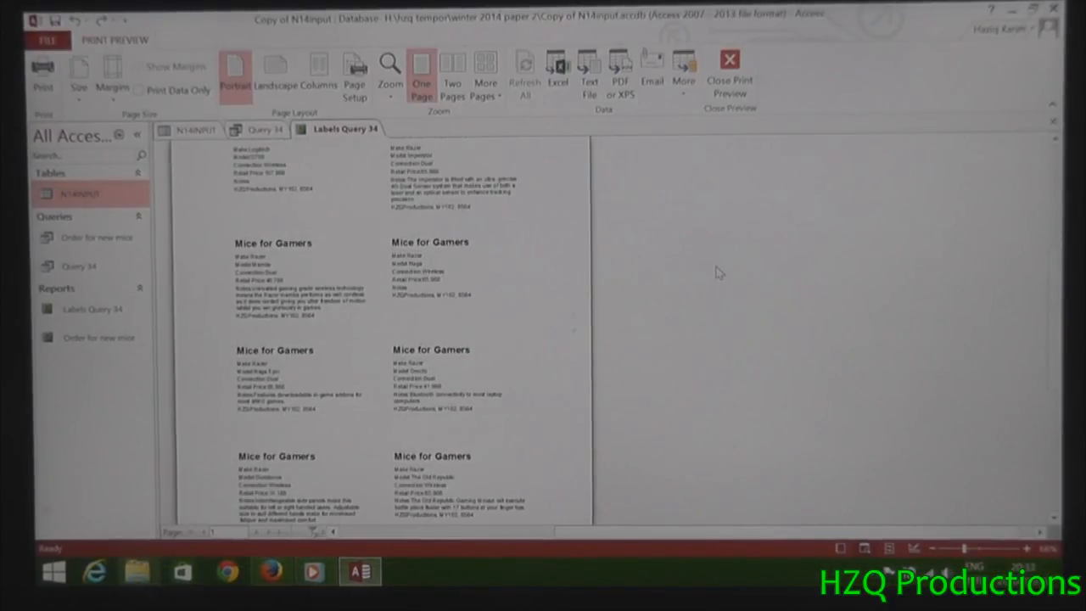